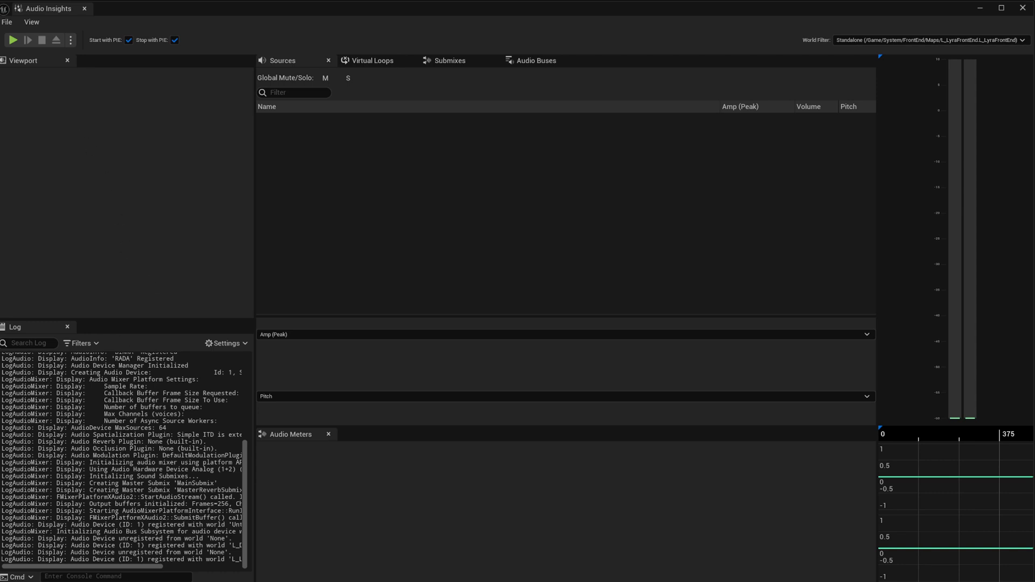
pyautogui.moveTo(24, 61)
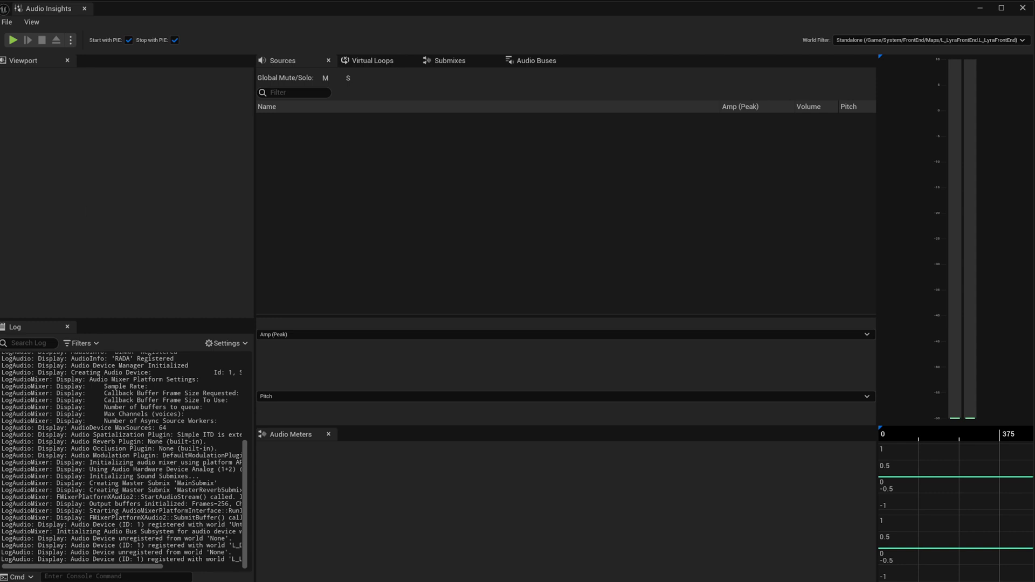
pyautogui.moveTo(16, 84)
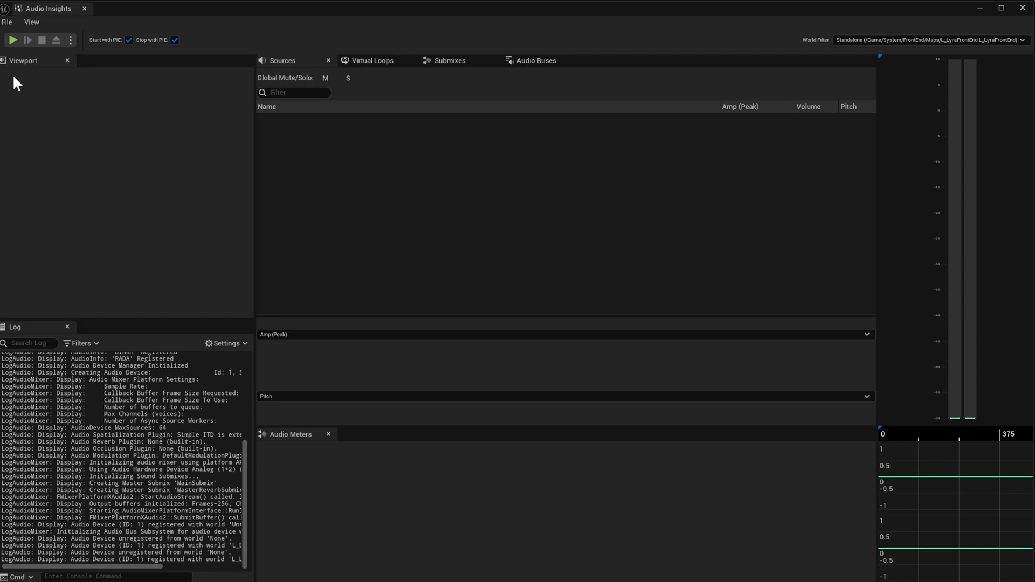
pyautogui.moveTo(120, 113)
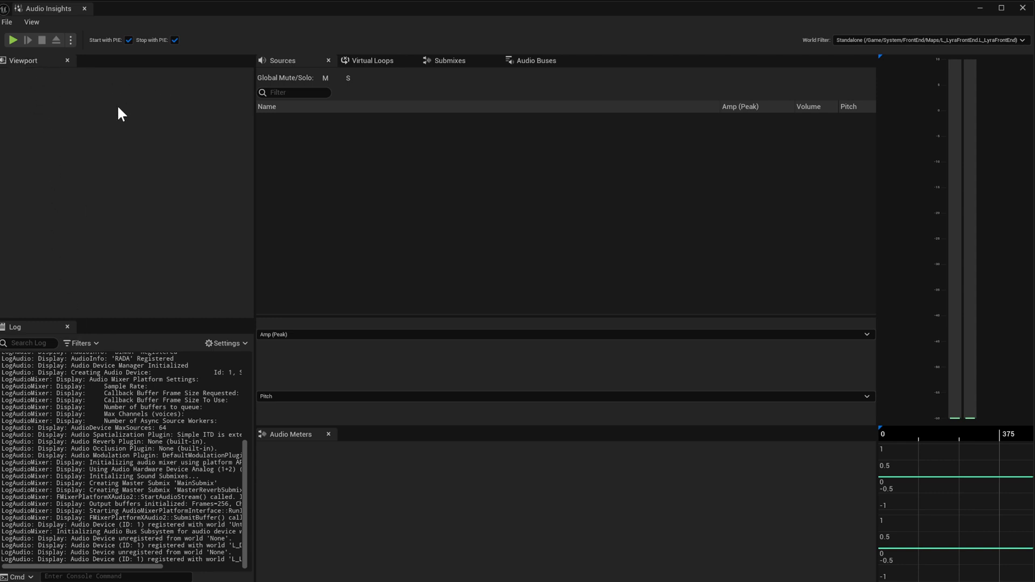
pyautogui.moveTo(61, 100)
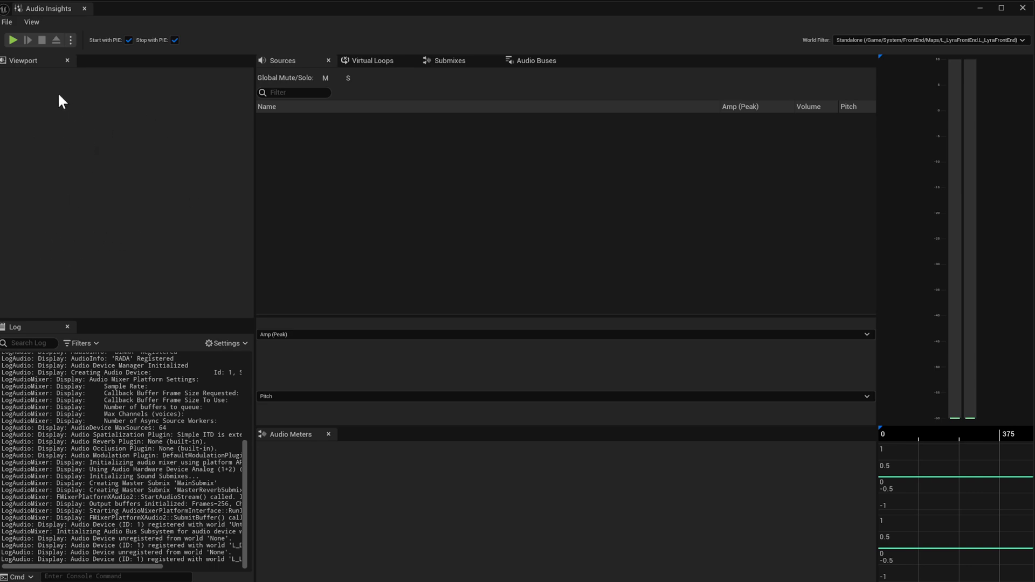
pyautogui.moveTo(89, 109)
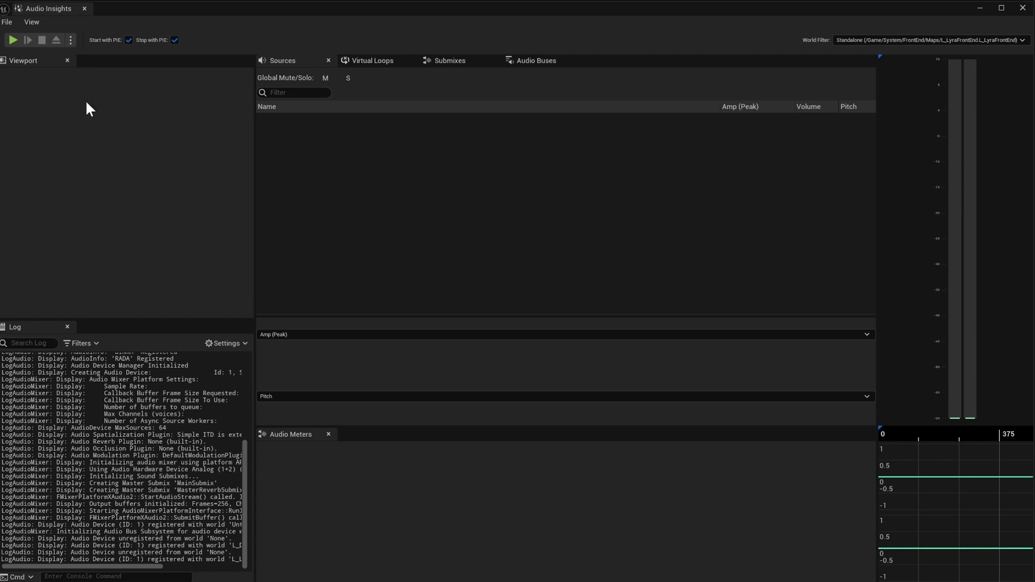
pyautogui.moveTo(207, 92)
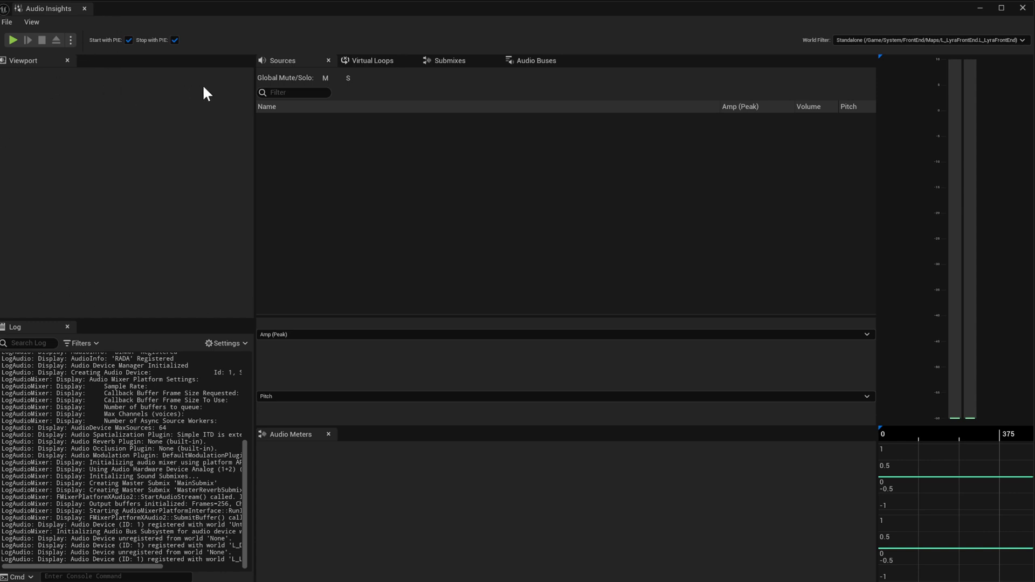
pyautogui.moveTo(220, 110)
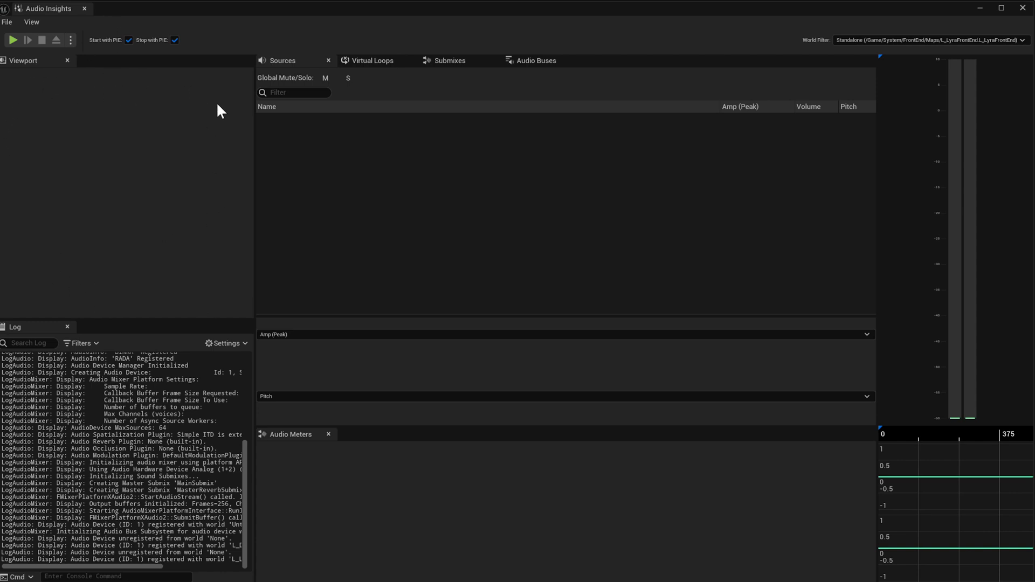
pyautogui.moveTo(6, 25)
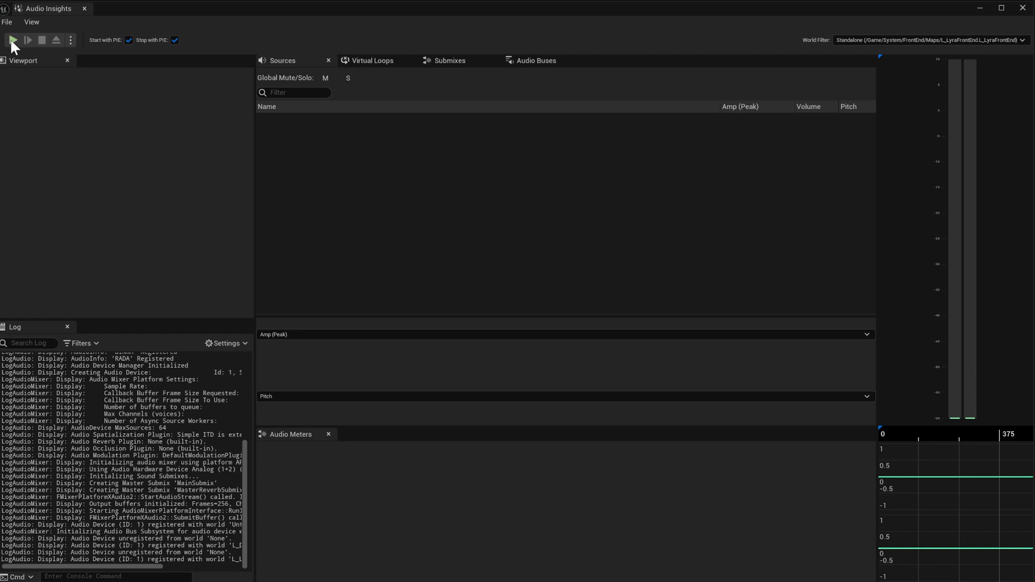
pyautogui.moveTo(110, 196)
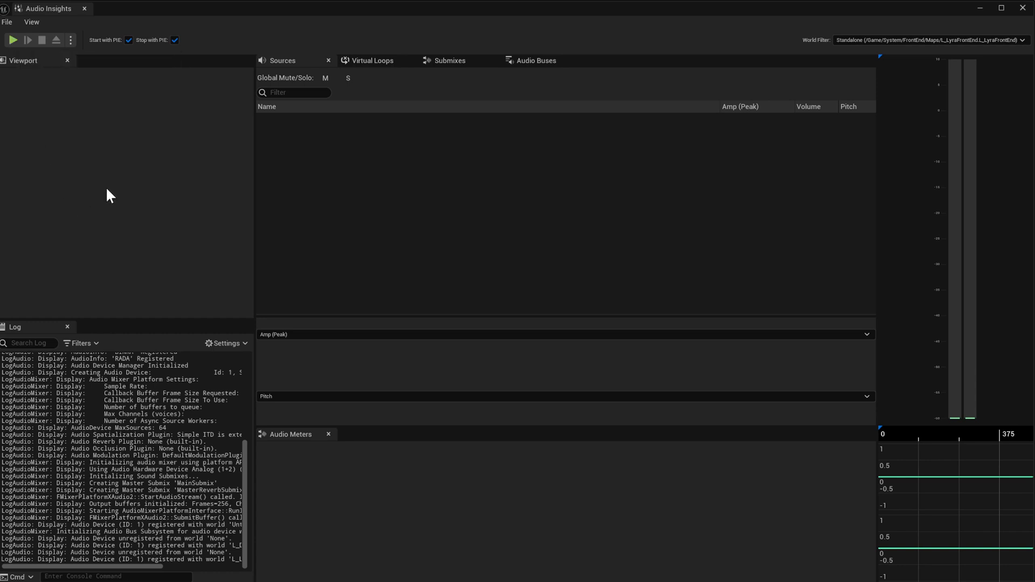
pyautogui.moveTo(113, 46)
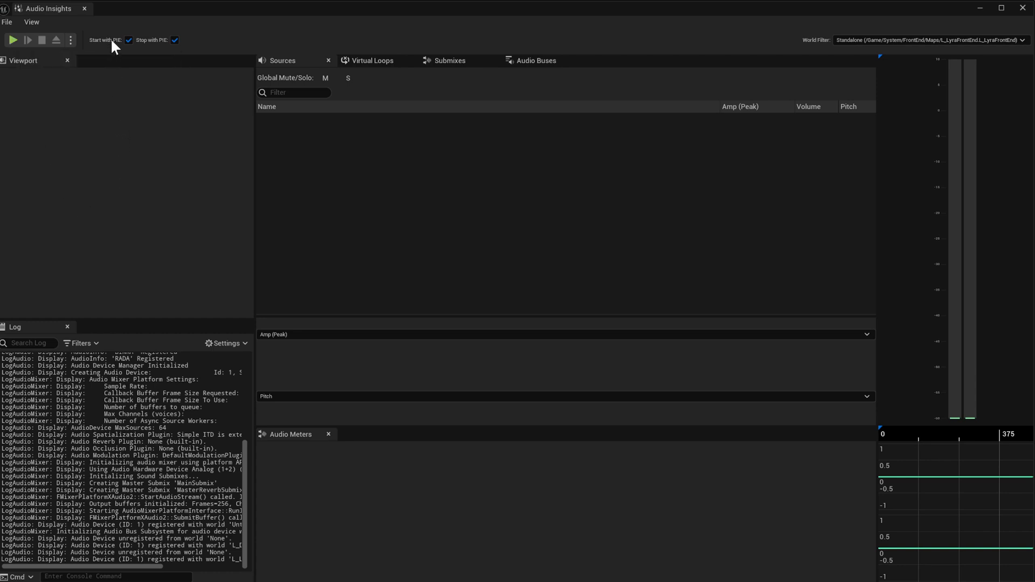
pyautogui.moveTo(103, 53)
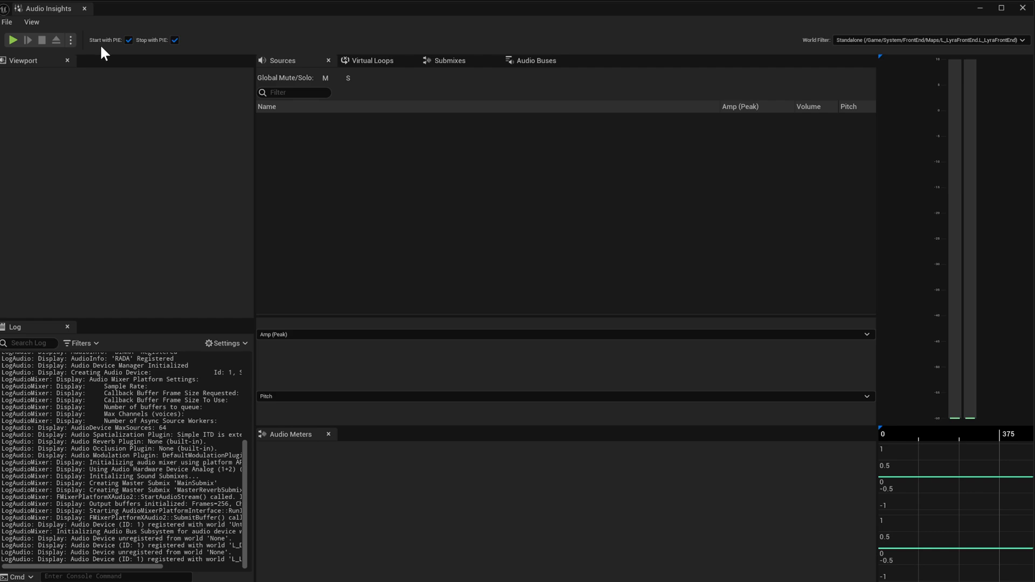
pyautogui.moveTo(159, 52)
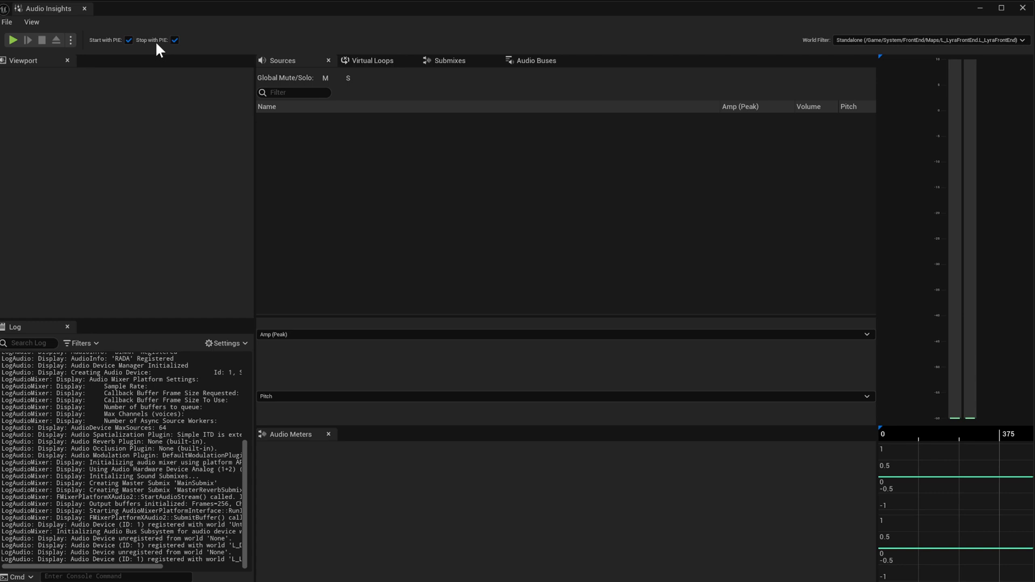
pyautogui.moveTo(210, 49)
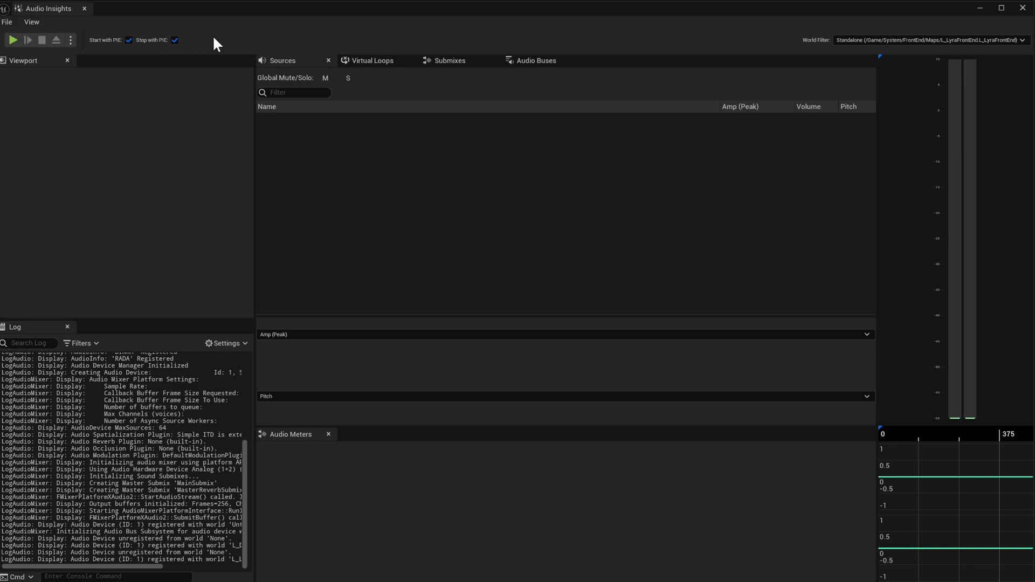
pyautogui.moveTo(137, 248)
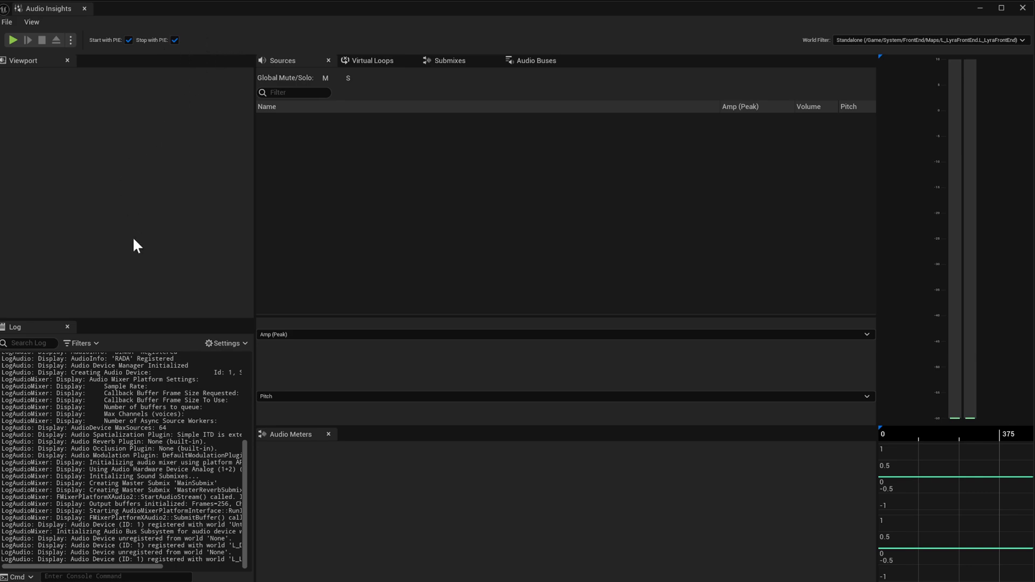
pyautogui.moveTo(136, 255)
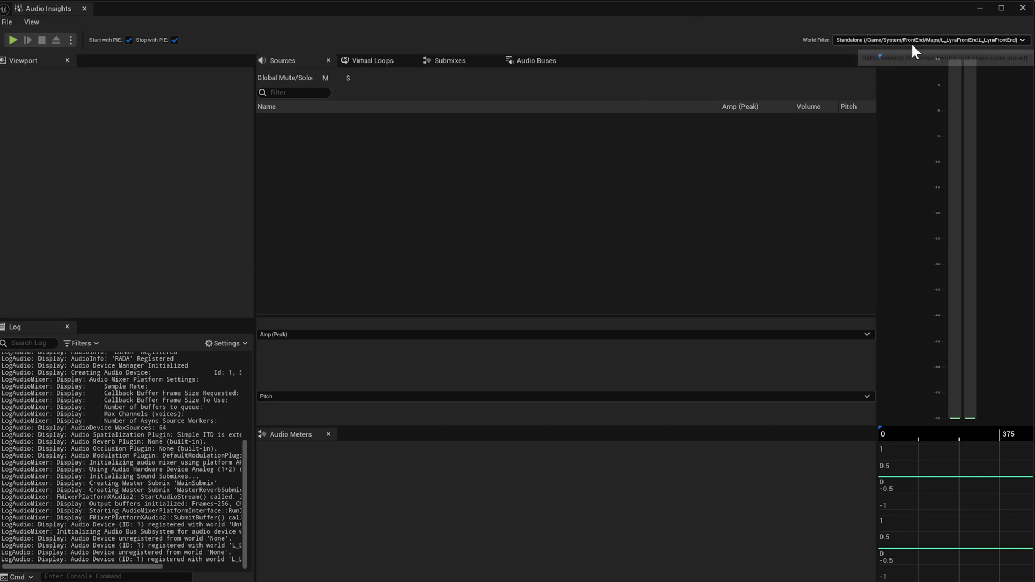
pyautogui.moveTo(946, 50)
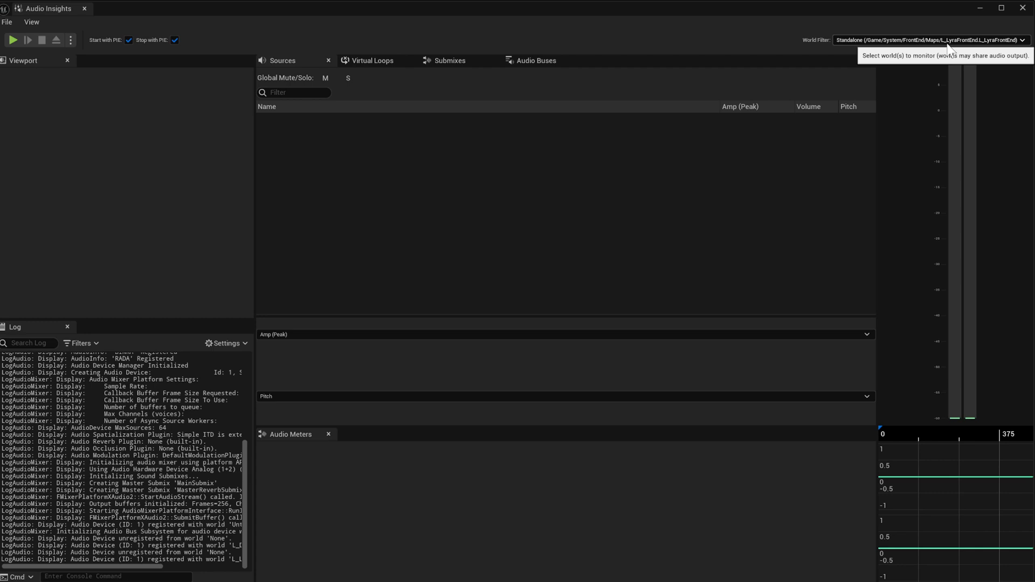
pyautogui.moveTo(834, 105)
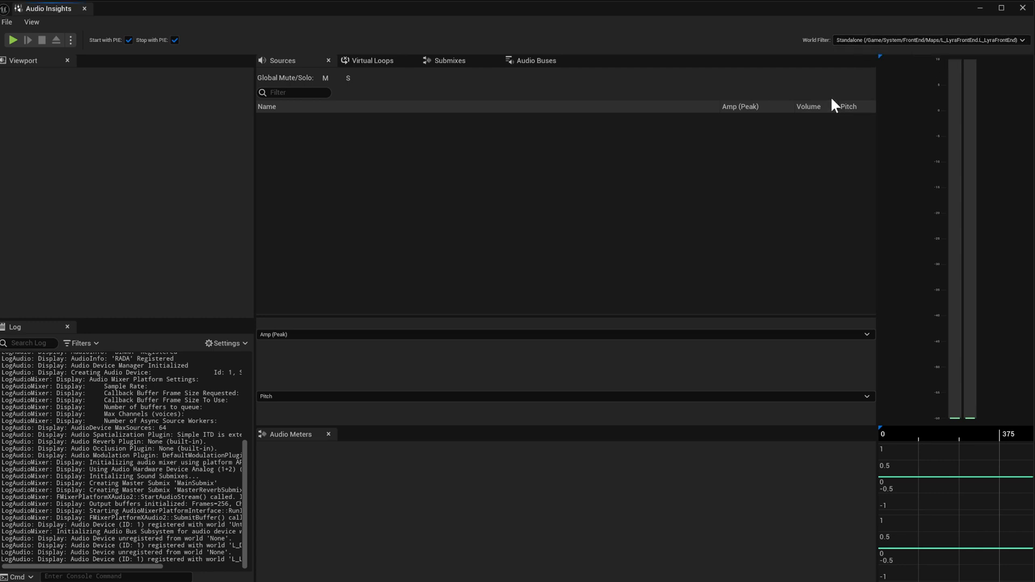
pyautogui.moveTo(764, 208)
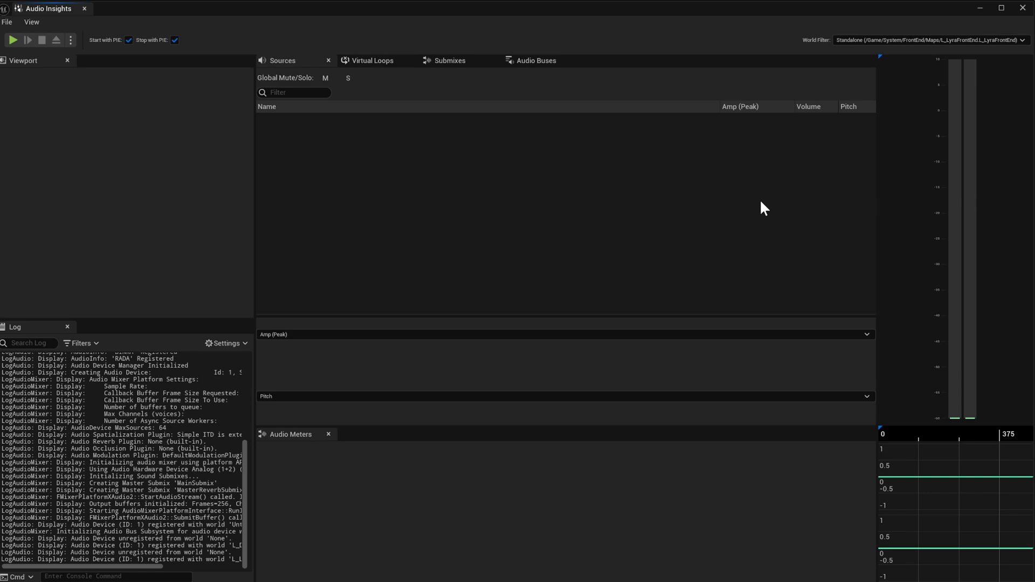
pyautogui.moveTo(811, 192)
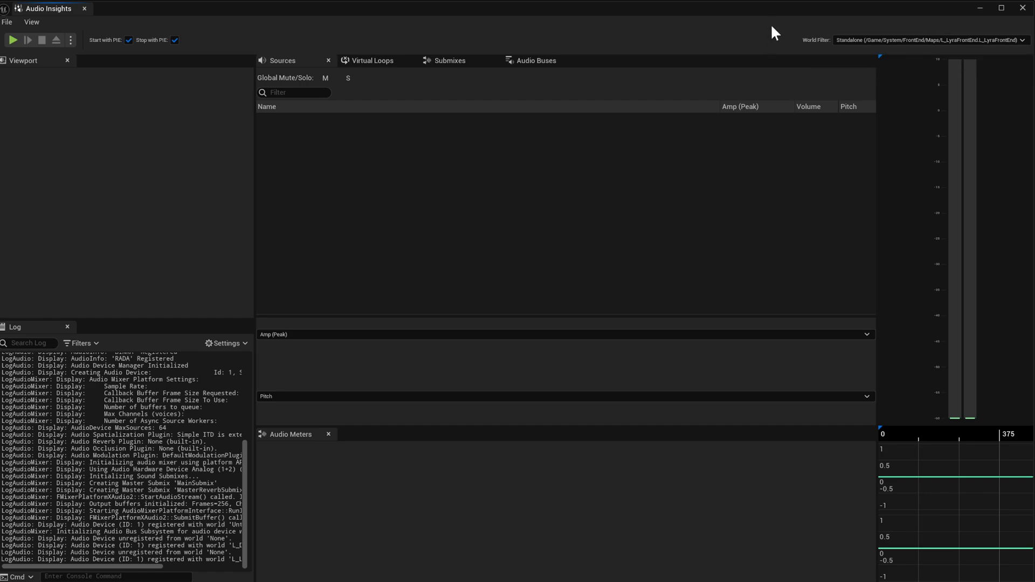
pyautogui.moveTo(779, 53)
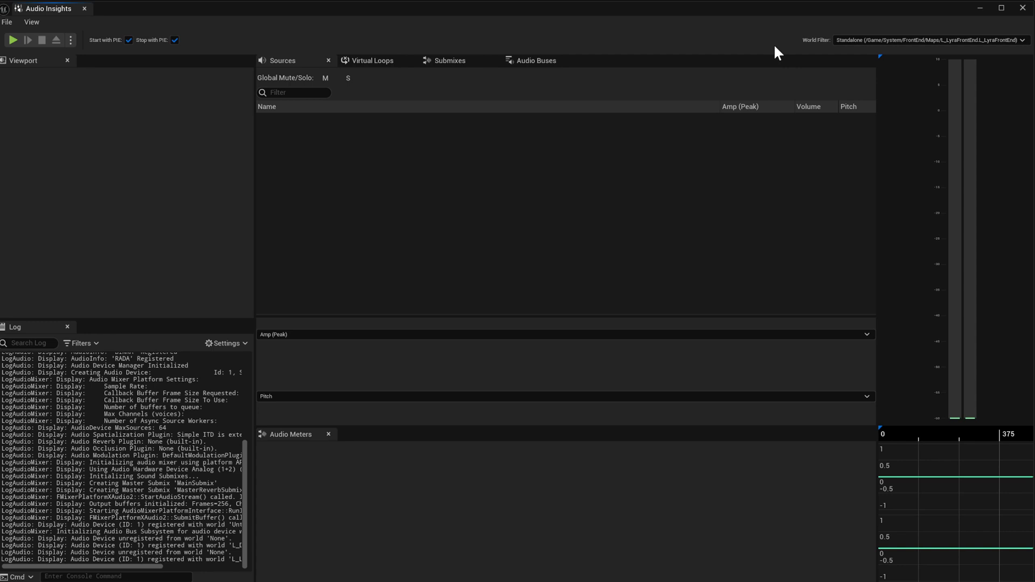
pyautogui.moveTo(273, 54)
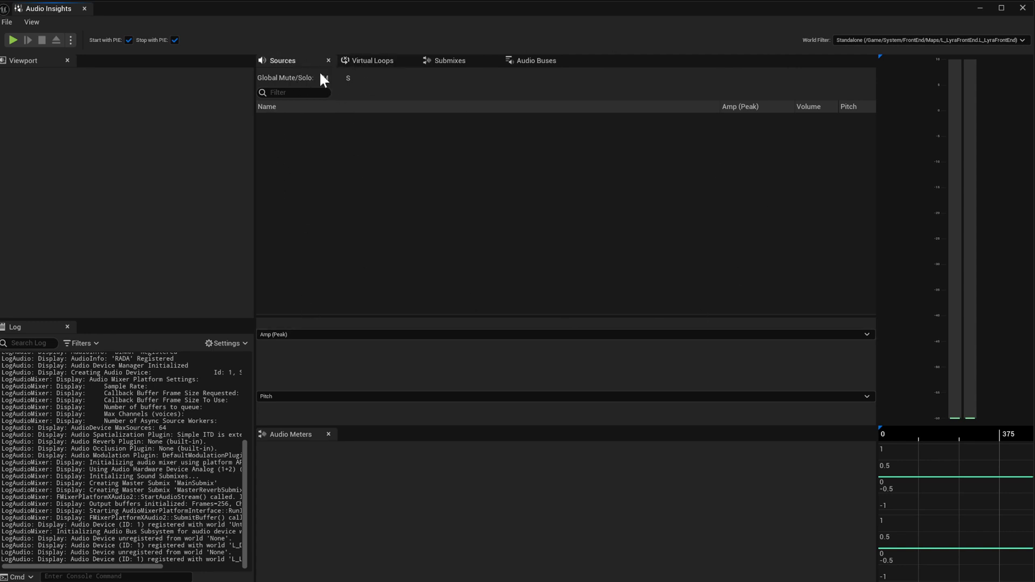
pyautogui.moveTo(373, 74)
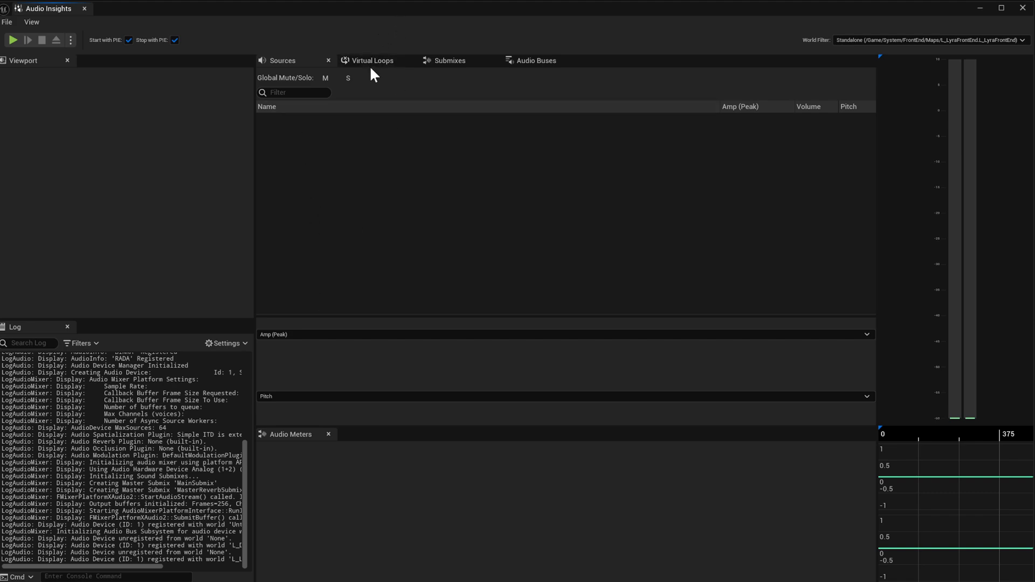
# Browse the Virtual Loops and other Audio Insights lists, then close the Plugins window with AudioInsights enabled
pyautogui.click(372, 61)
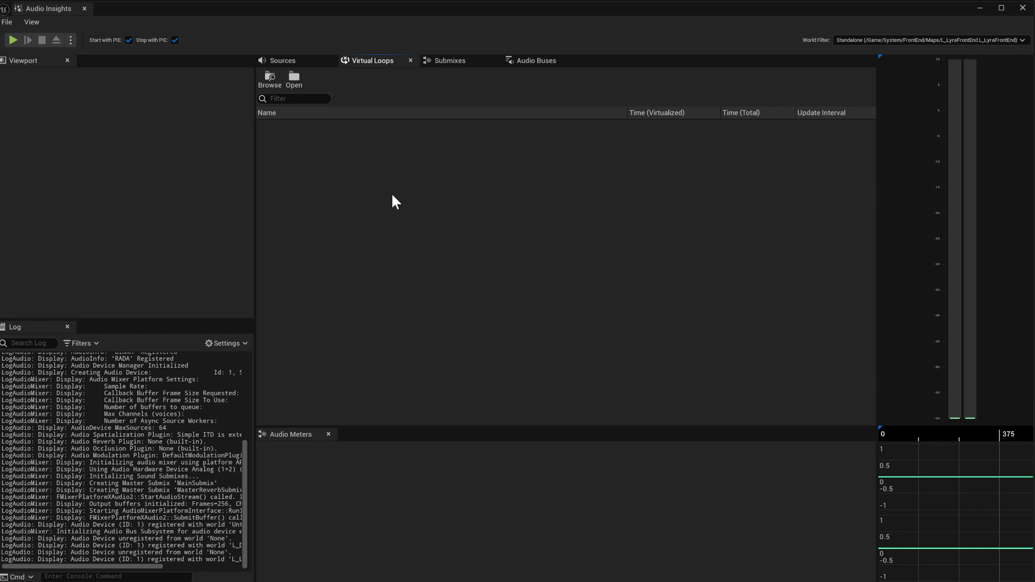
pyautogui.moveTo(404, 205)
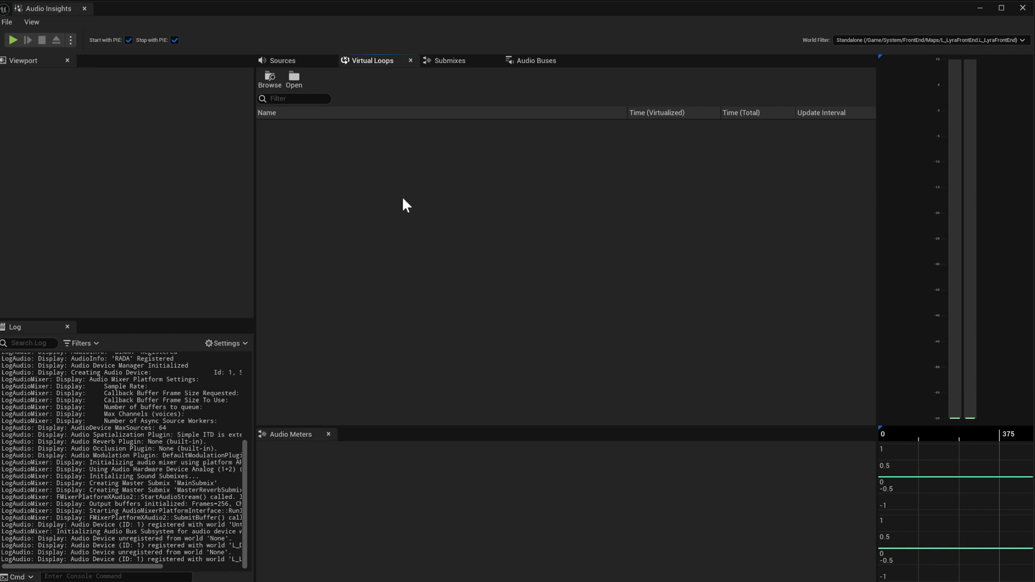
pyautogui.moveTo(408, 200)
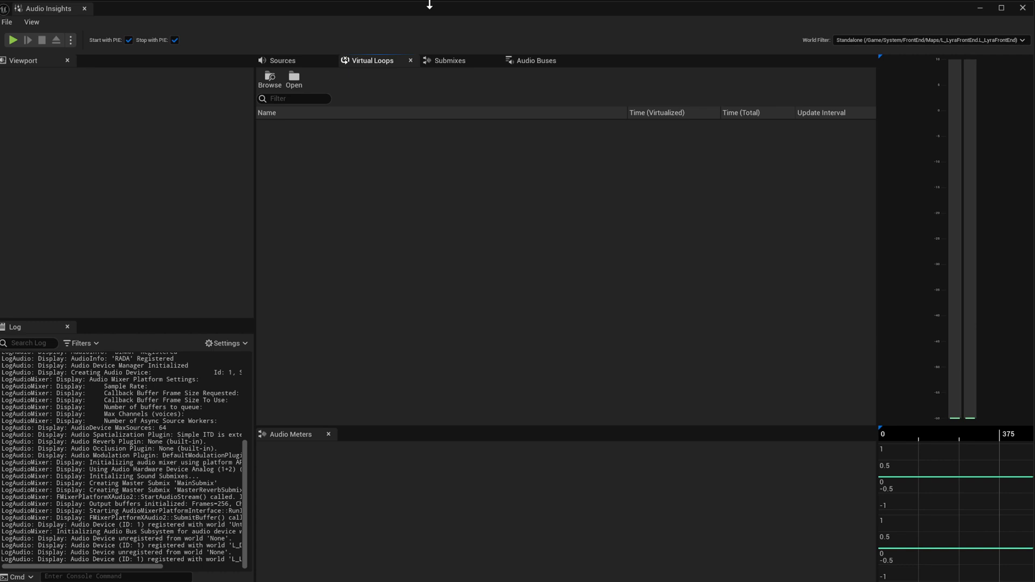
pyautogui.moveTo(422, 227)
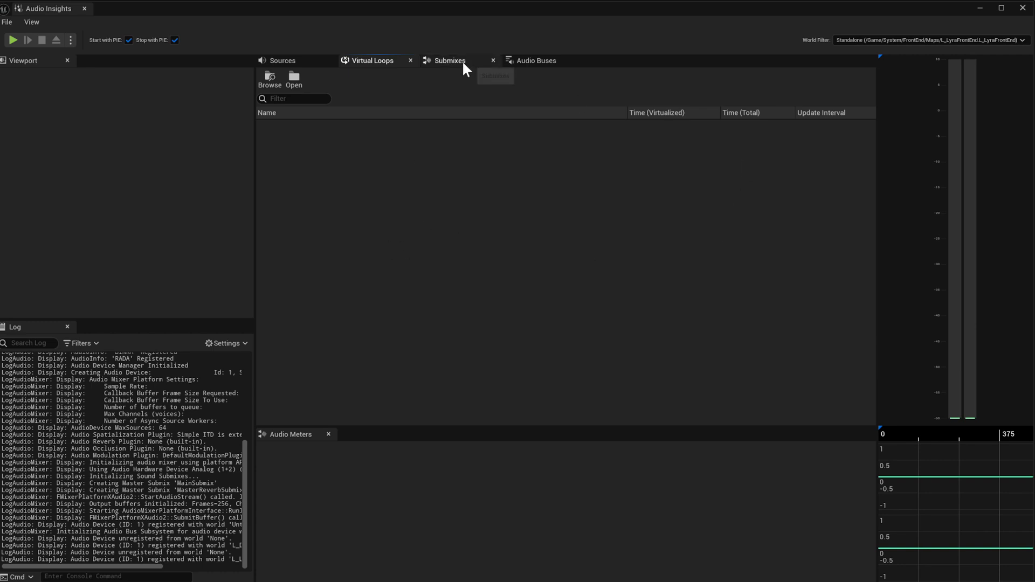
pyautogui.click(537, 60)
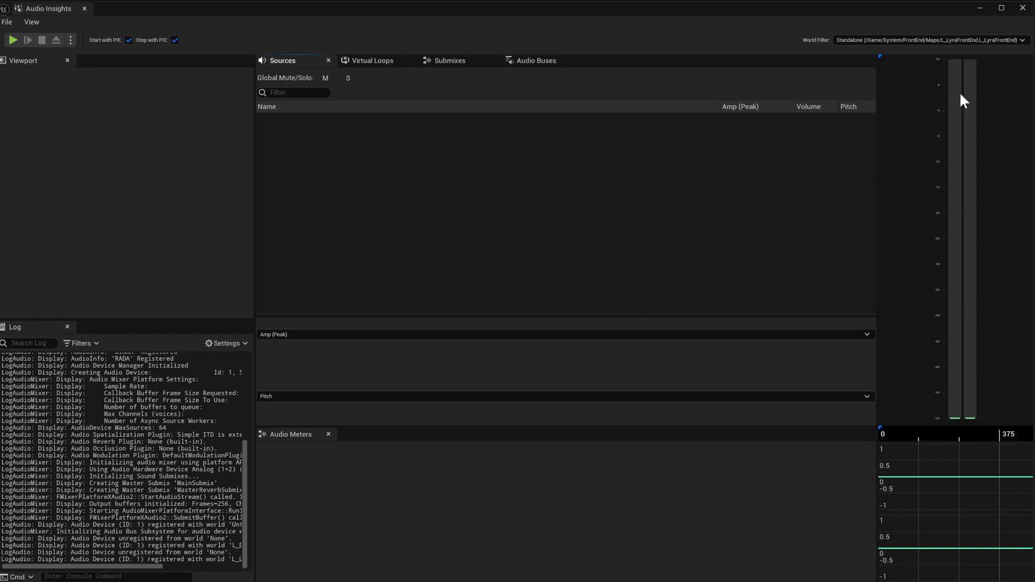
pyautogui.moveTo(859, 146)
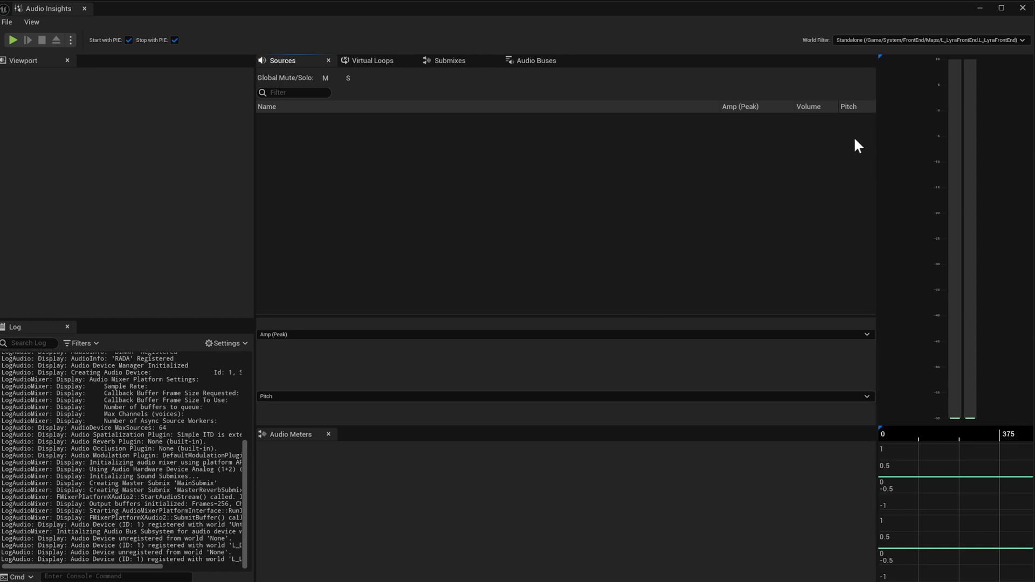
pyautogui.moveTo(989, 467)
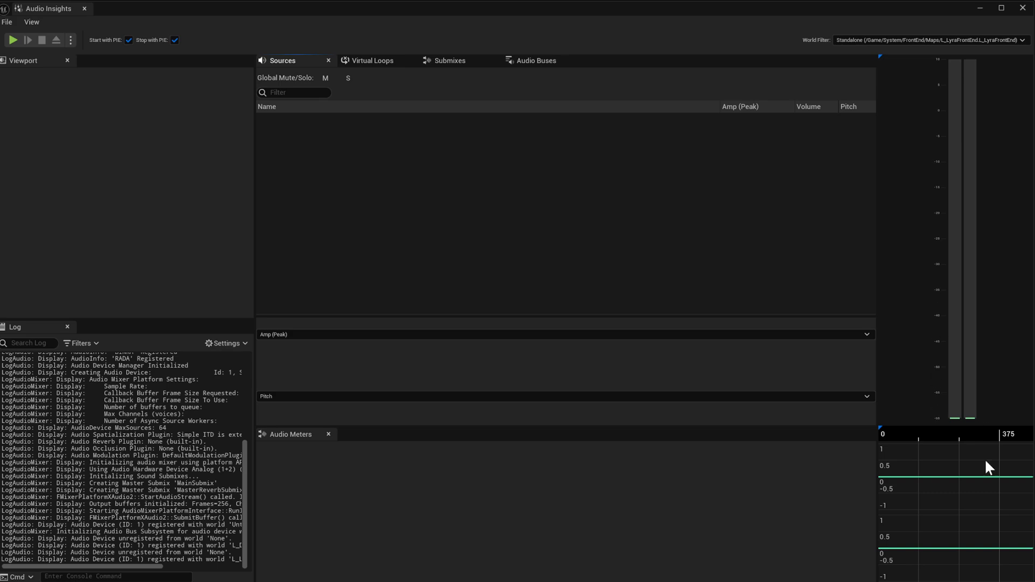
pyautogui.moveTo(888, 475)
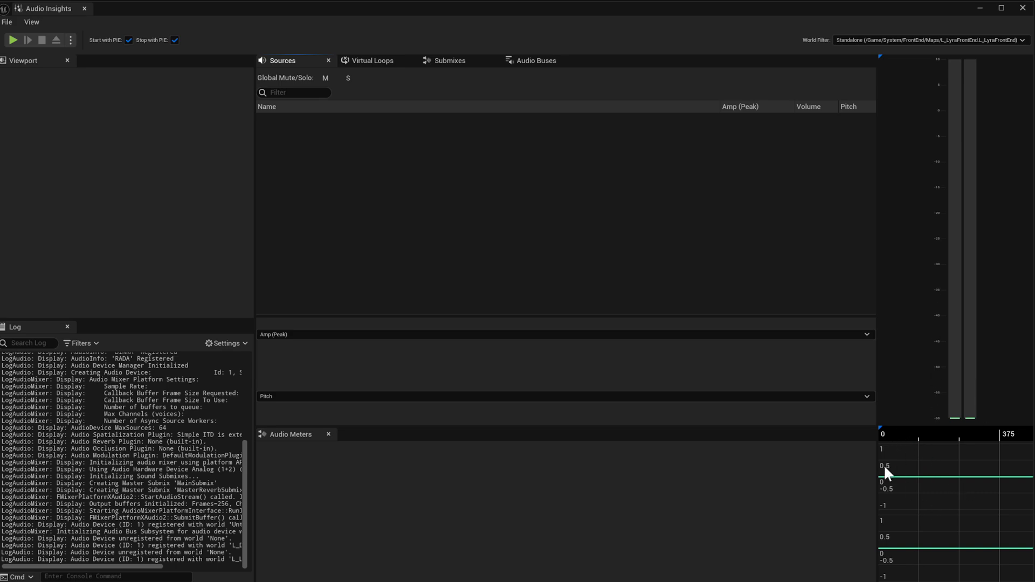
pyautogui.moveTo(1002, 471)
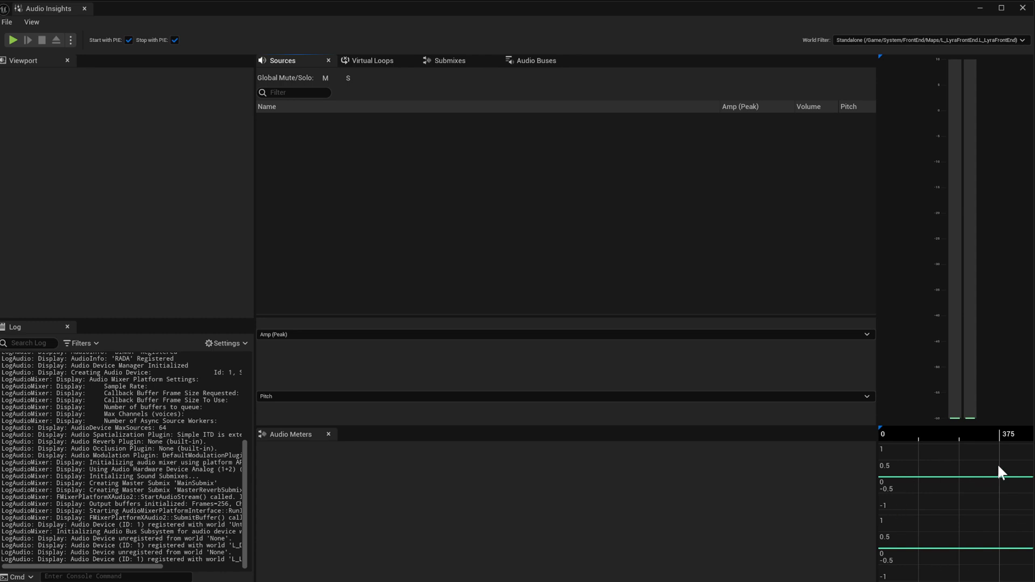
pyautogui.moveTo(970, 477)
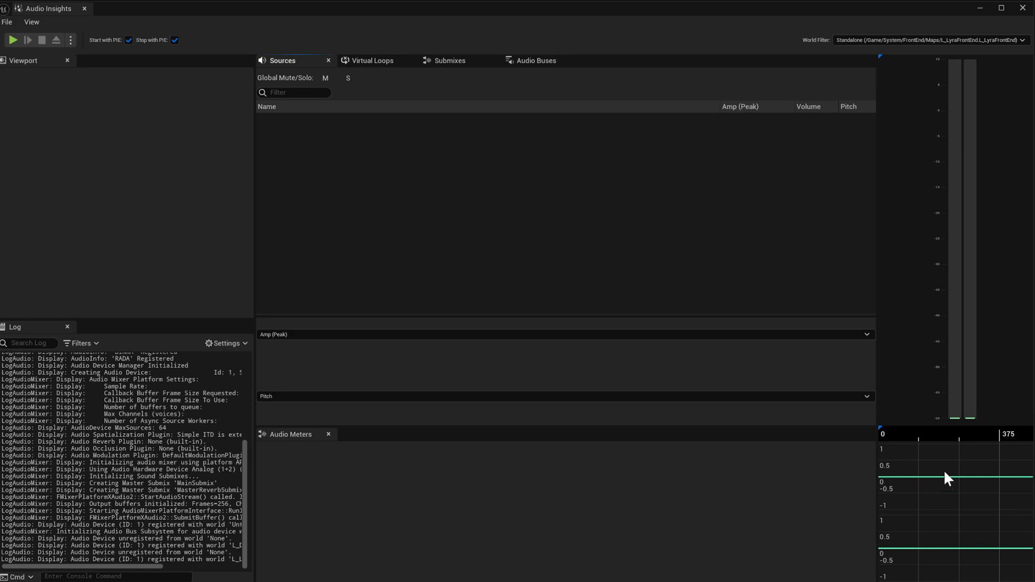
pyautogui.moveTo(949, 480)
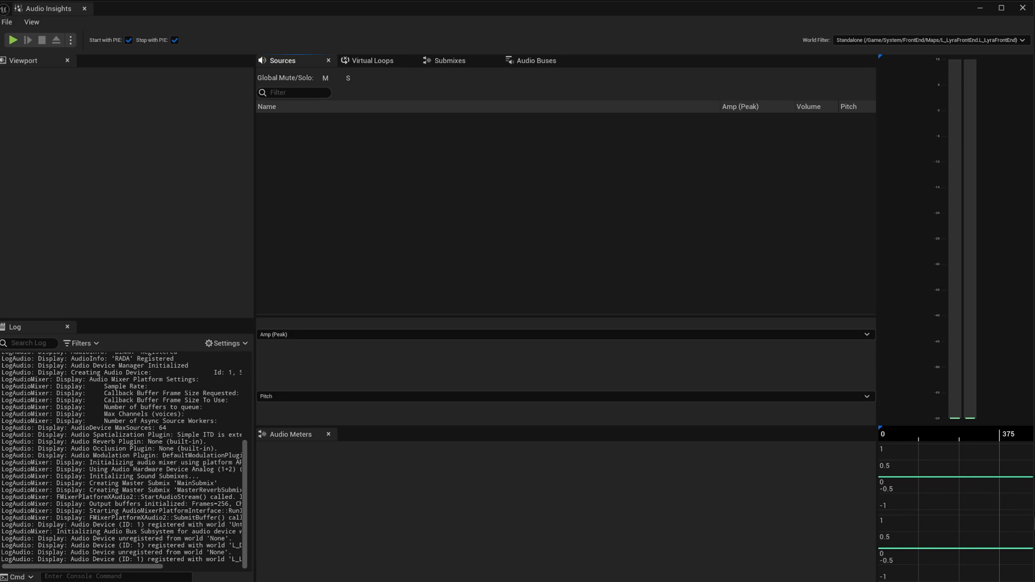
pyautogui.moveTo(822, 519)
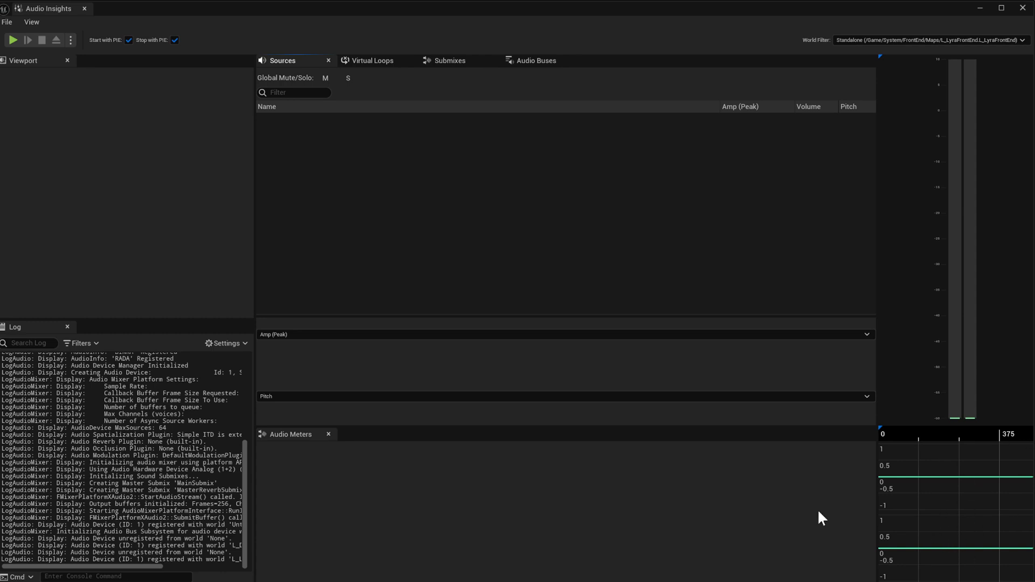
pyautogui.moveTo(947, 488)
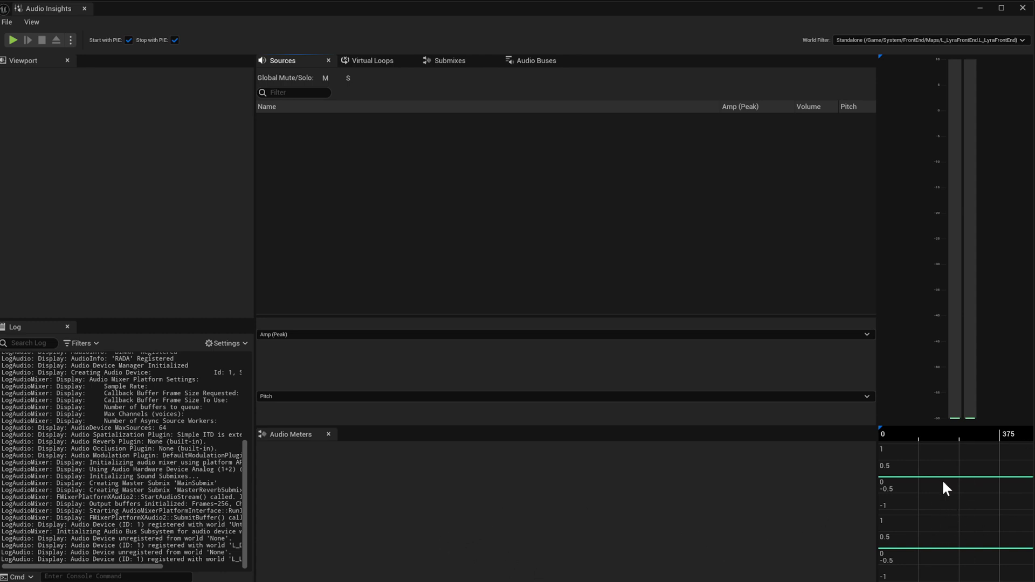
pyautogui.moveTo(972, 505)
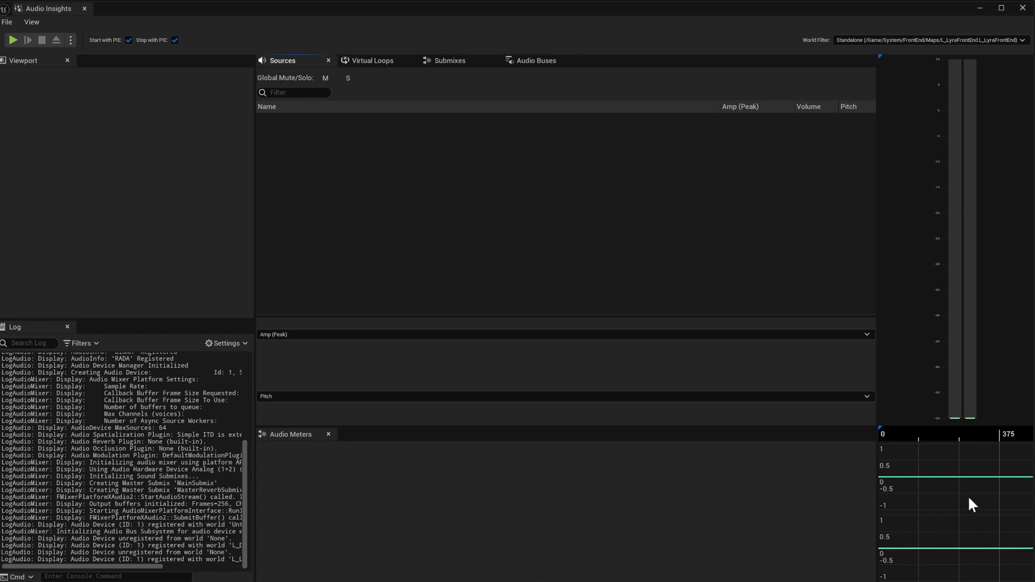
pyautogui.moveTo(807, 501)
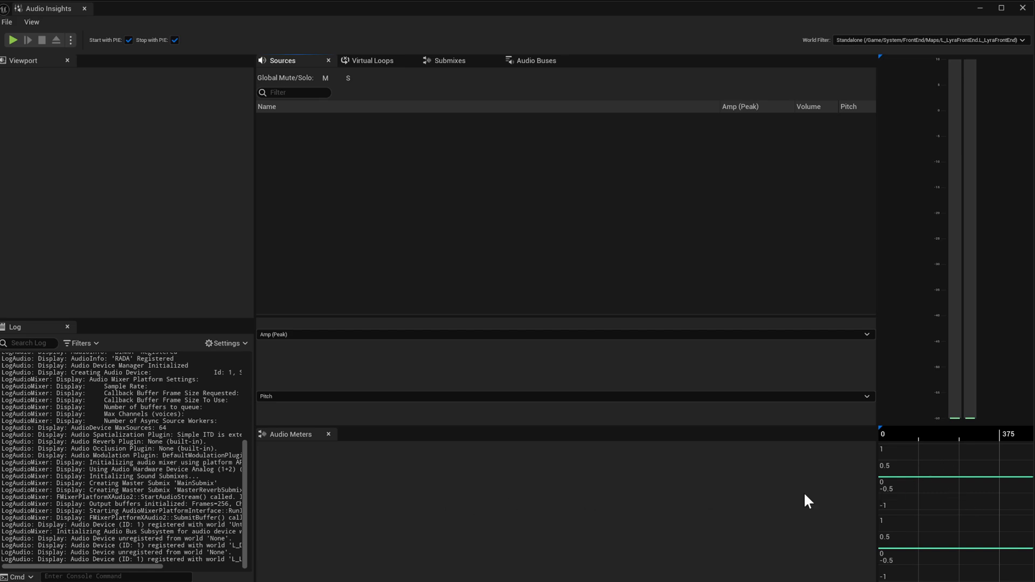
pyautogui.moveTo(951, 492)
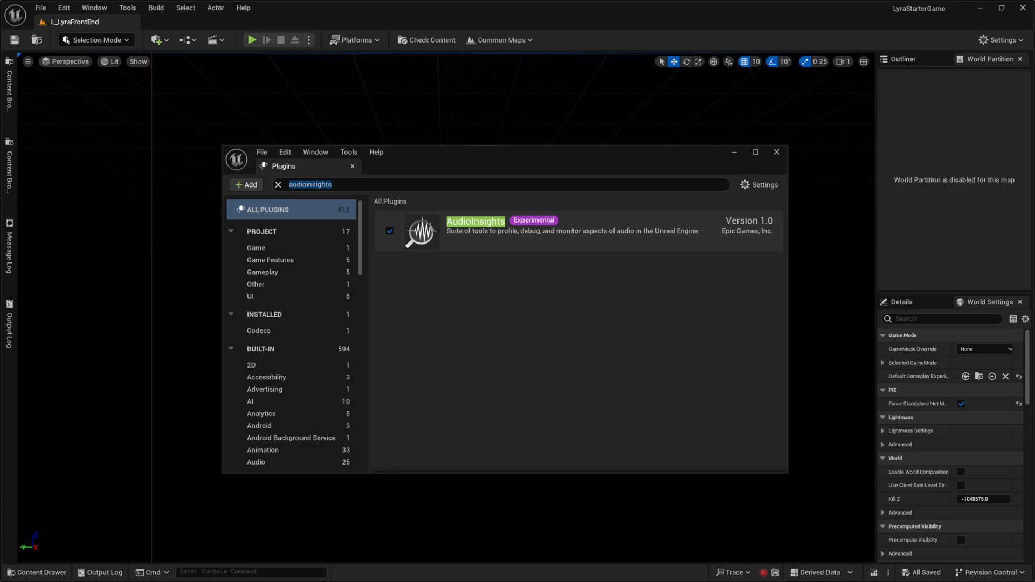
pyautogui.moveTo(393, 53)
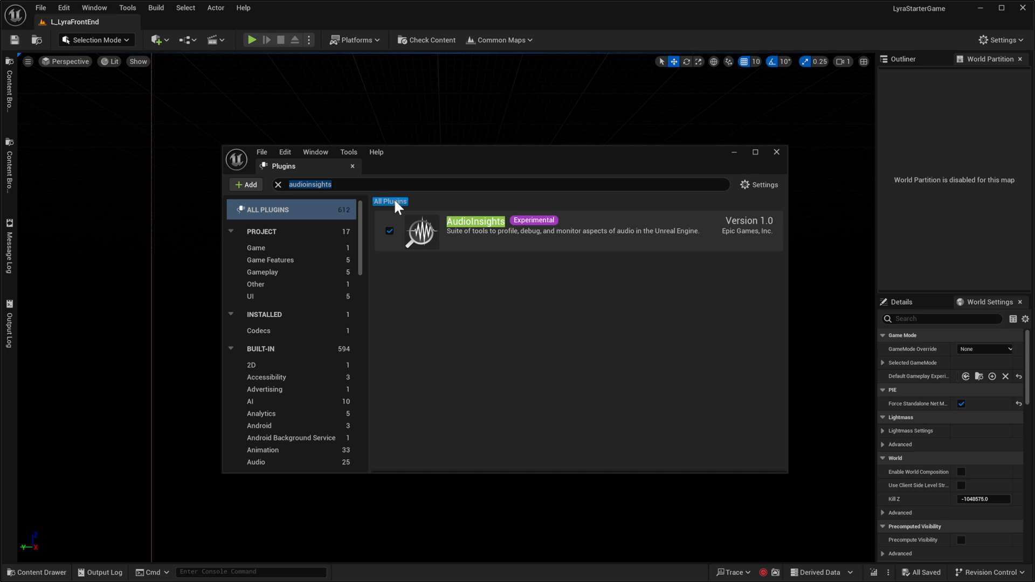
pyautogui.moveTo(703, 154)
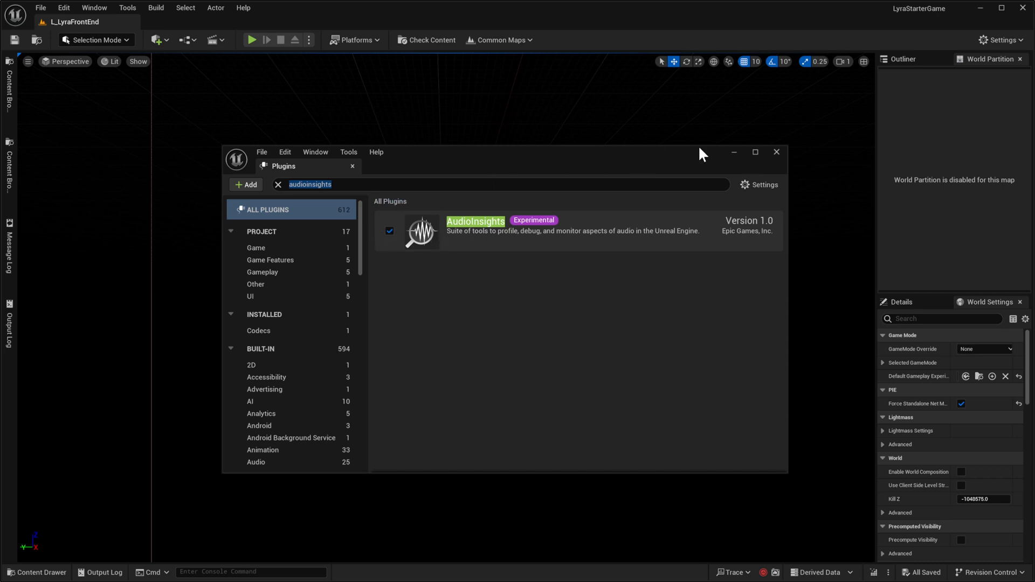
pyautogui.click(776, 152)
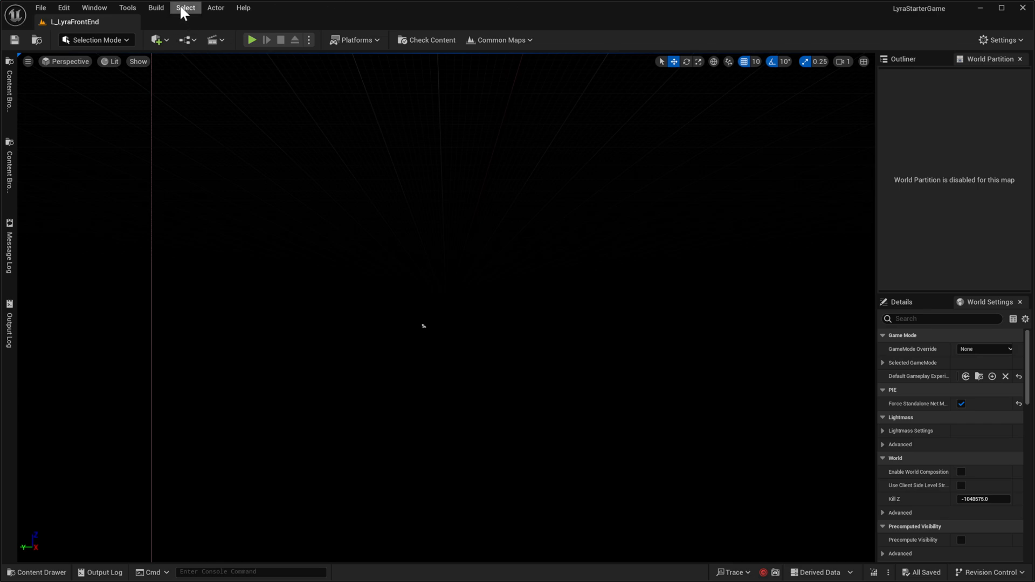
# Check Audio Insights is ticked in the Tools menu and start a Play In Editor session
pyautogui.click(128, 7)
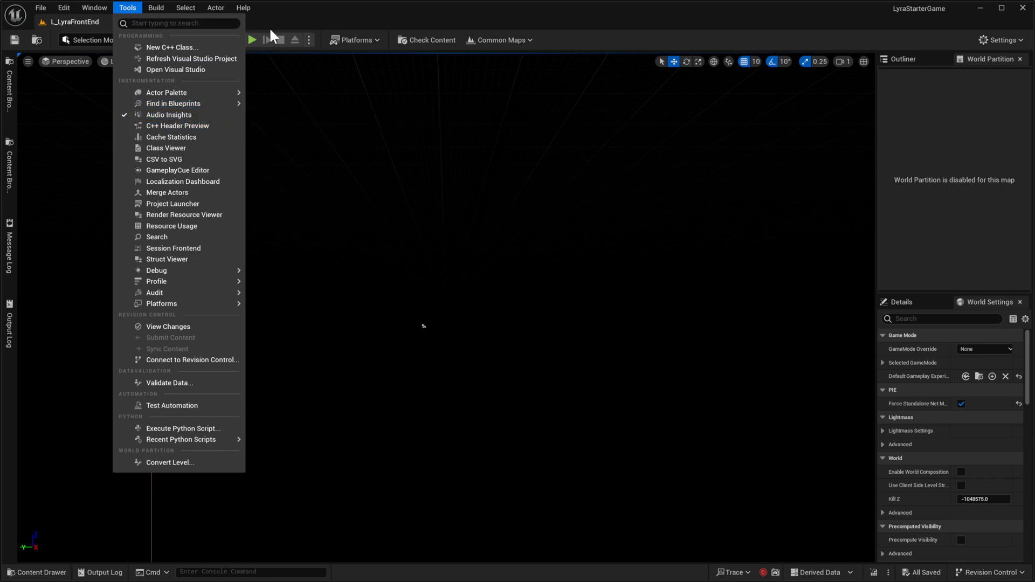
pyautogui.click(128, 220)
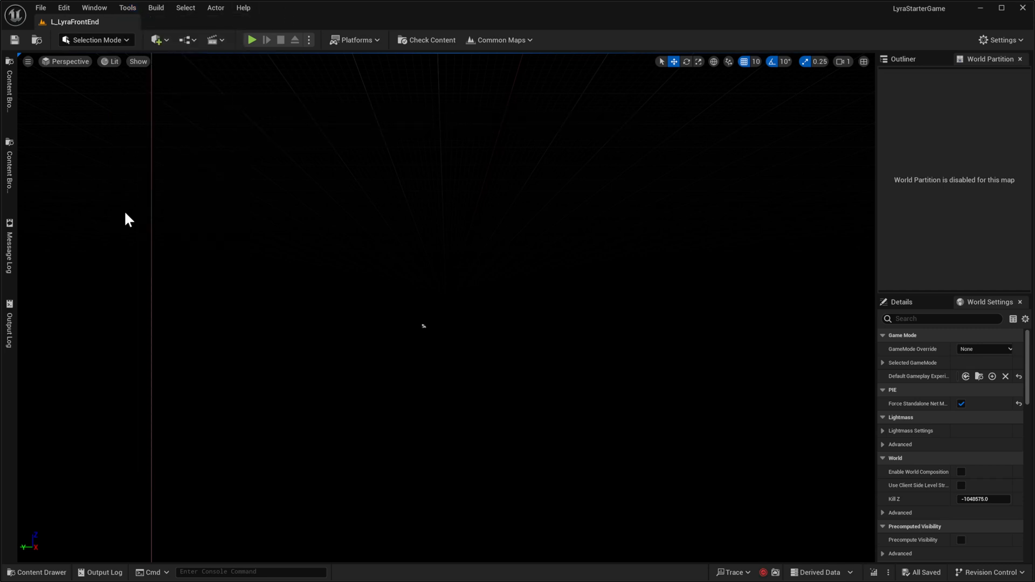
pyautogui.moveTo(454, 249)
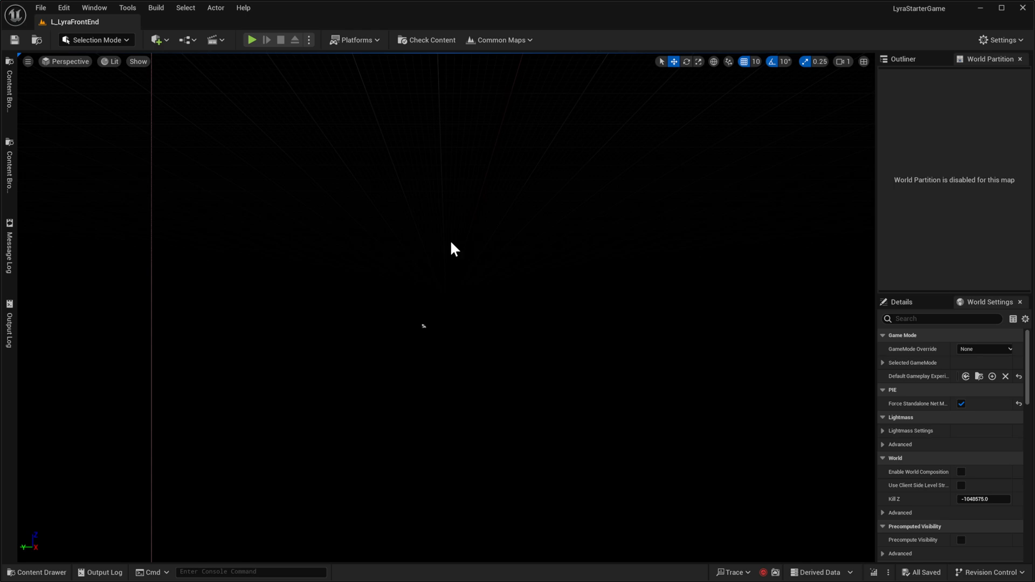
pyautogui.moveTo(454, 244)
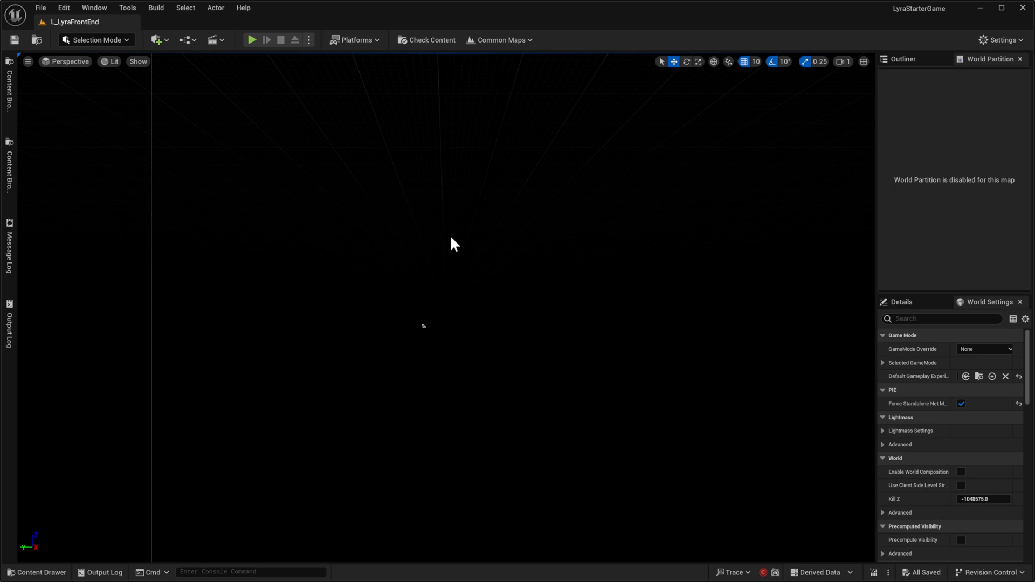
pyautogui.moveTo(260, 66)
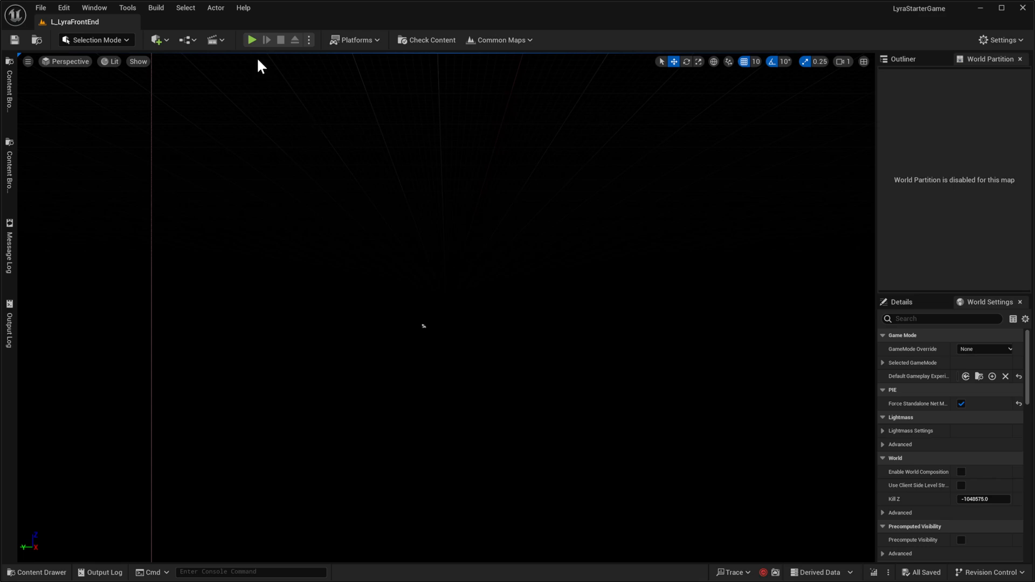
pyautogui.click(251, 40)
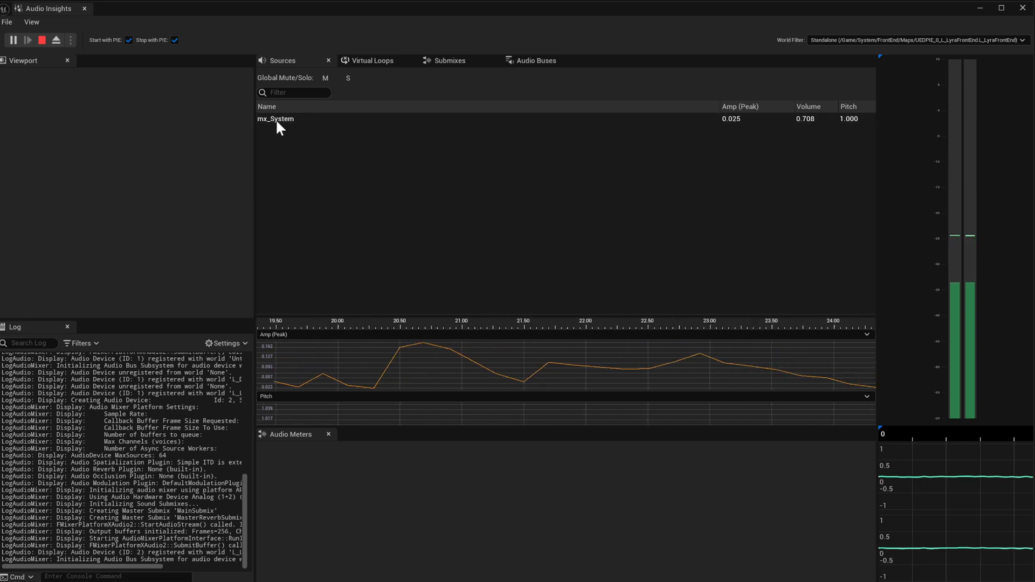
# Open the MetaSound graph of the active mx_System source from the Sources list
pyautogui.click(275, 118)
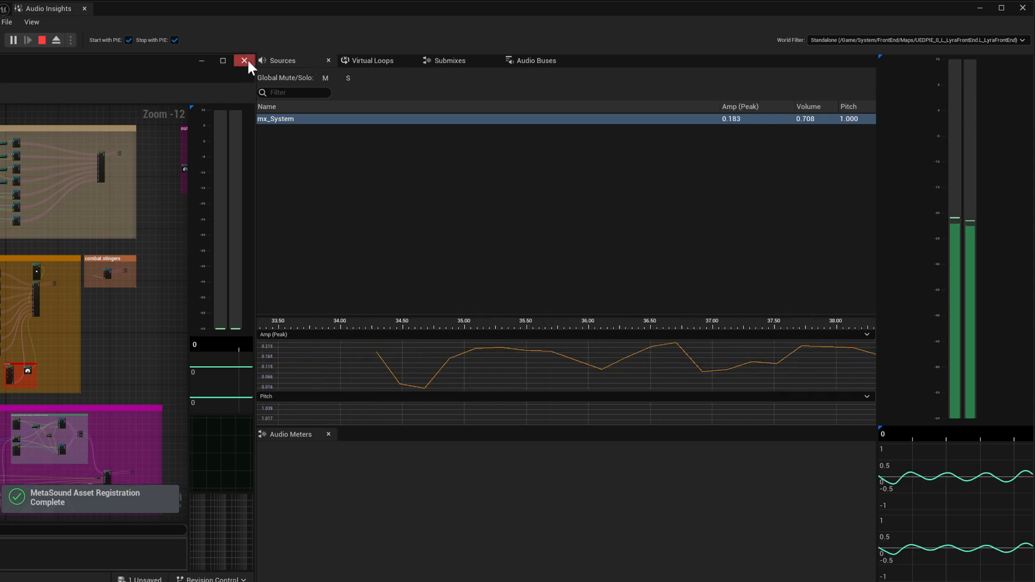
# Close the MetaSound graph editor, returning to the Audio Insights Sources view
pyautogui.click(244, 61)
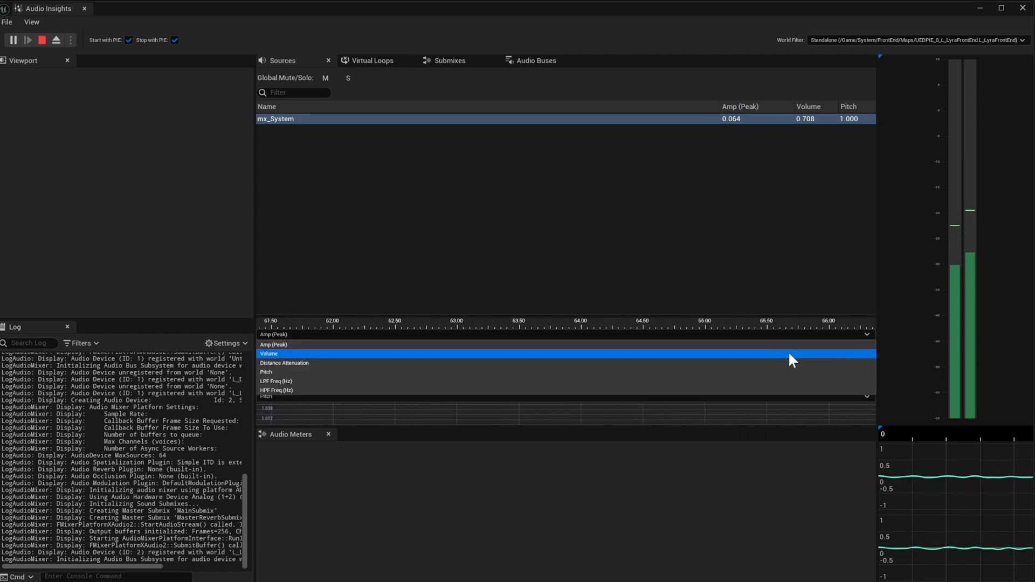
pyautogui.click(276, 390)
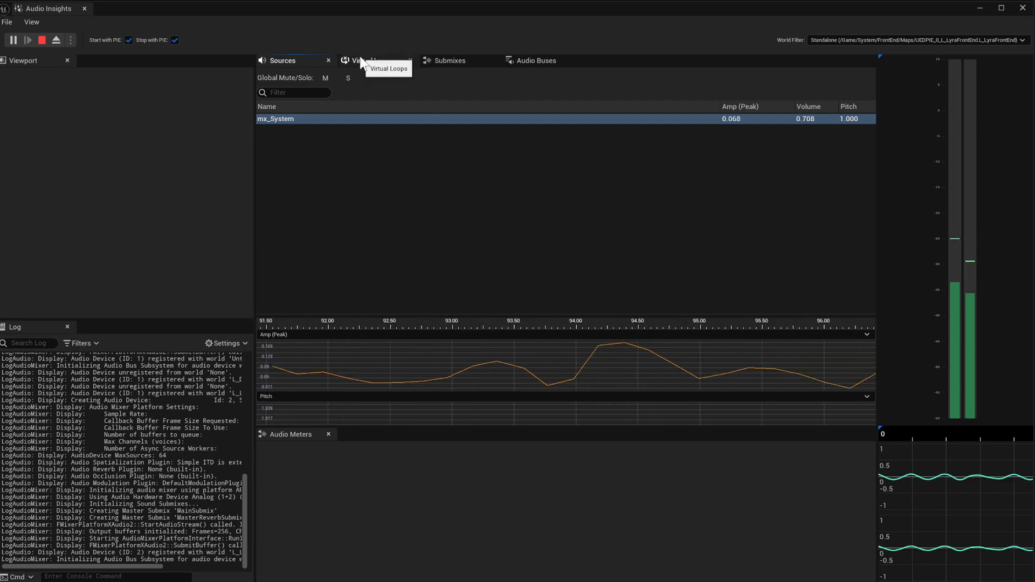
# Add level meters for SFXSubmix, UISubmix, MusicSubmix and MainSubmix, then view the empty Audio Buses list
pyautogui.click(370, 61)
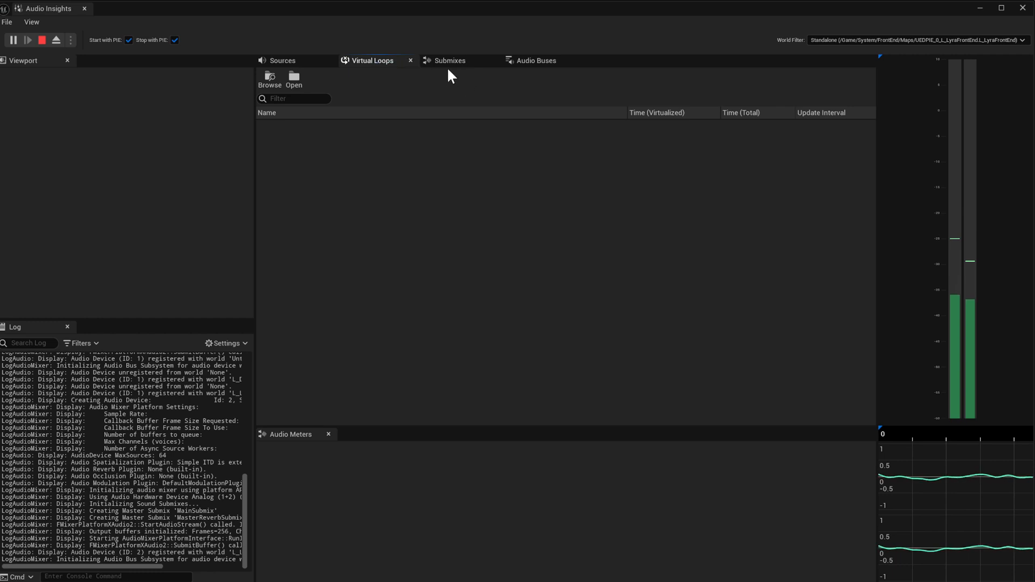
pyautogui.click(448, 61)
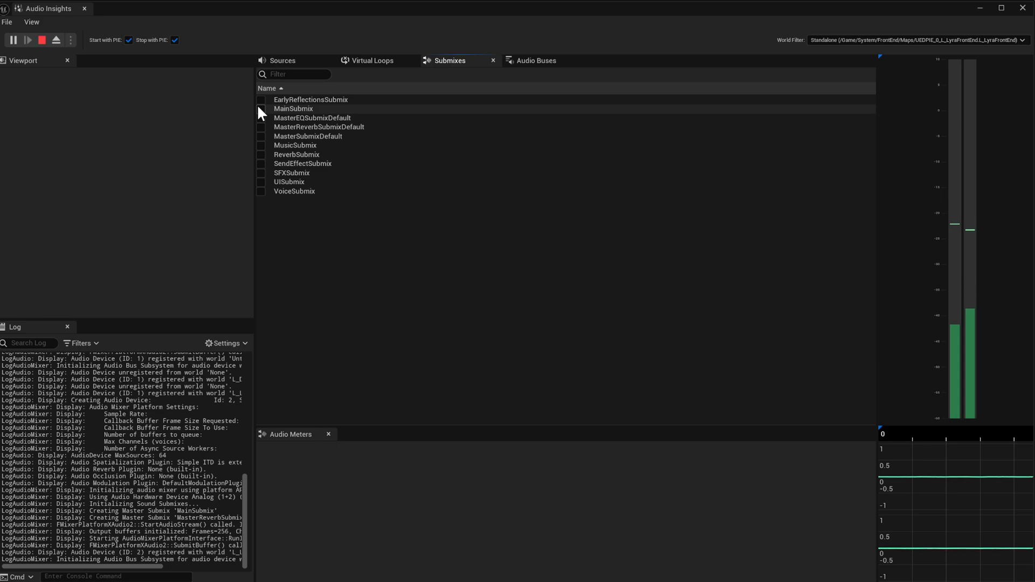
pyautogui.click(261, 172)
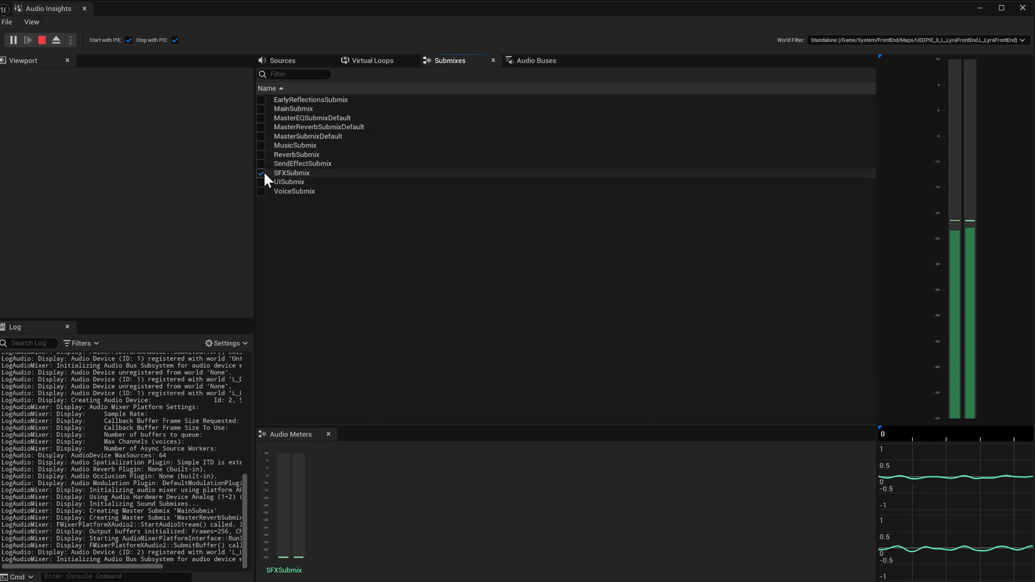
pyautogui.click(261, 182)
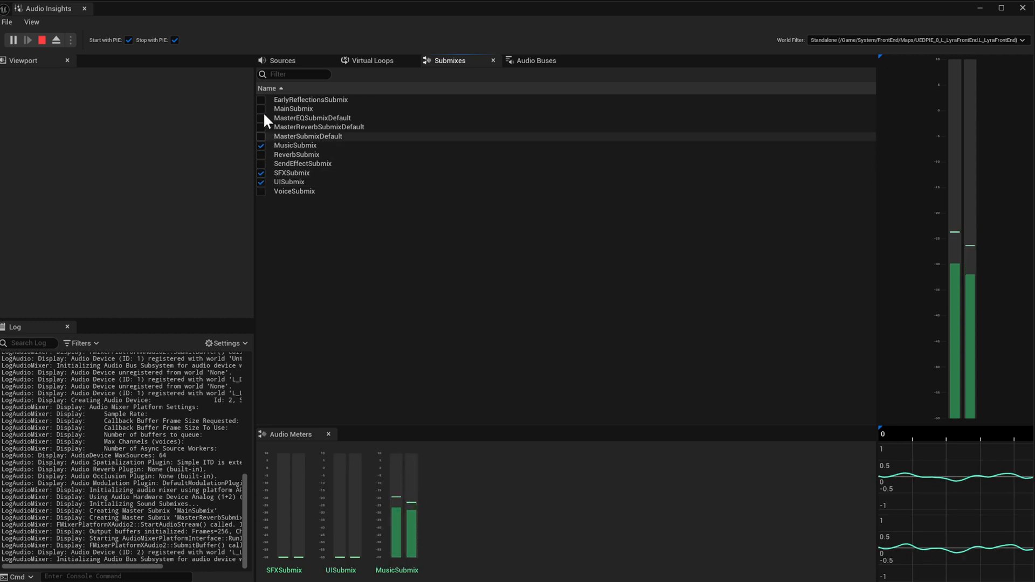
pyautogui.click(261, 109)
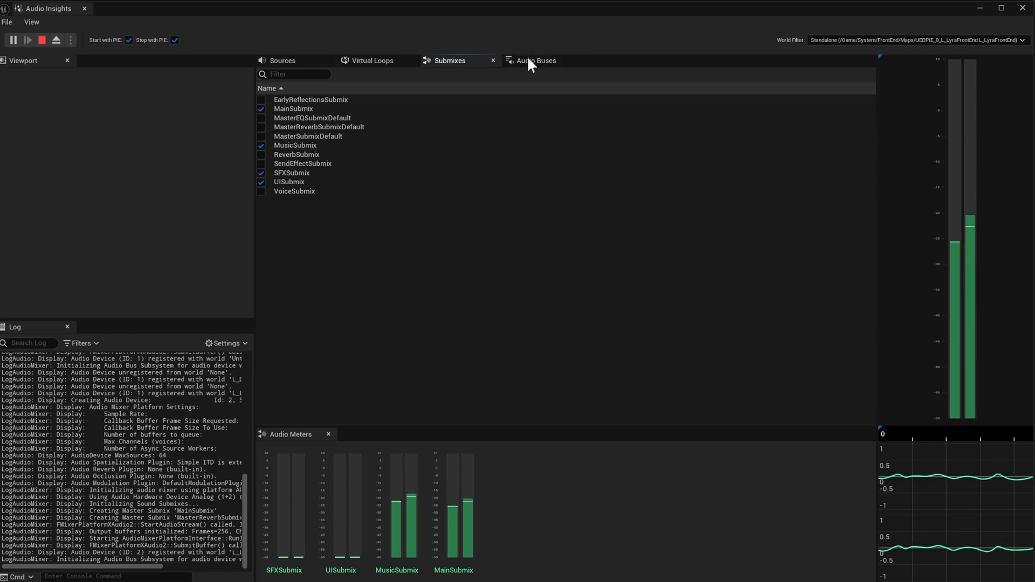
pyautogui.click(535, 60)
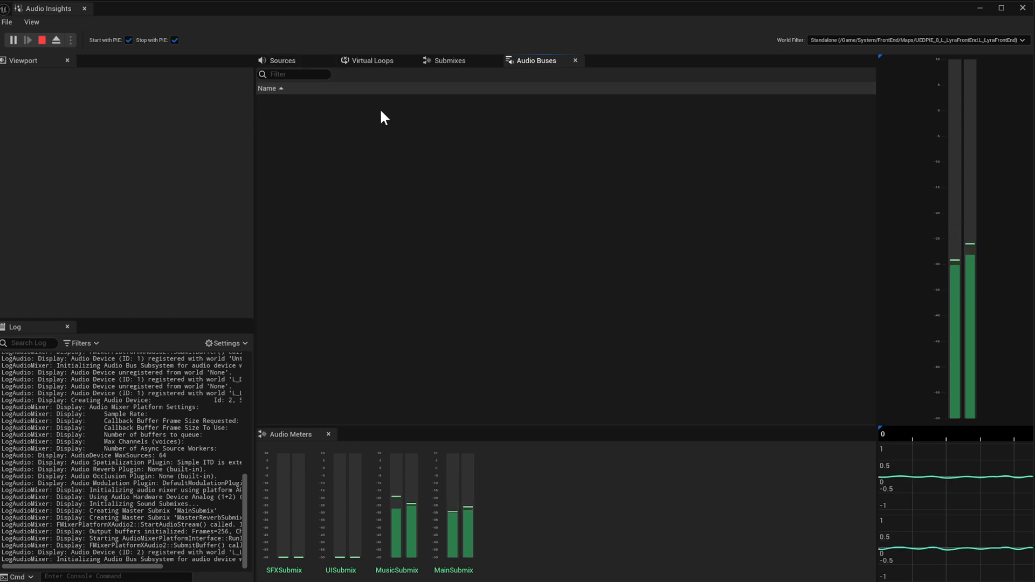
pyautogui.click(281, 61)
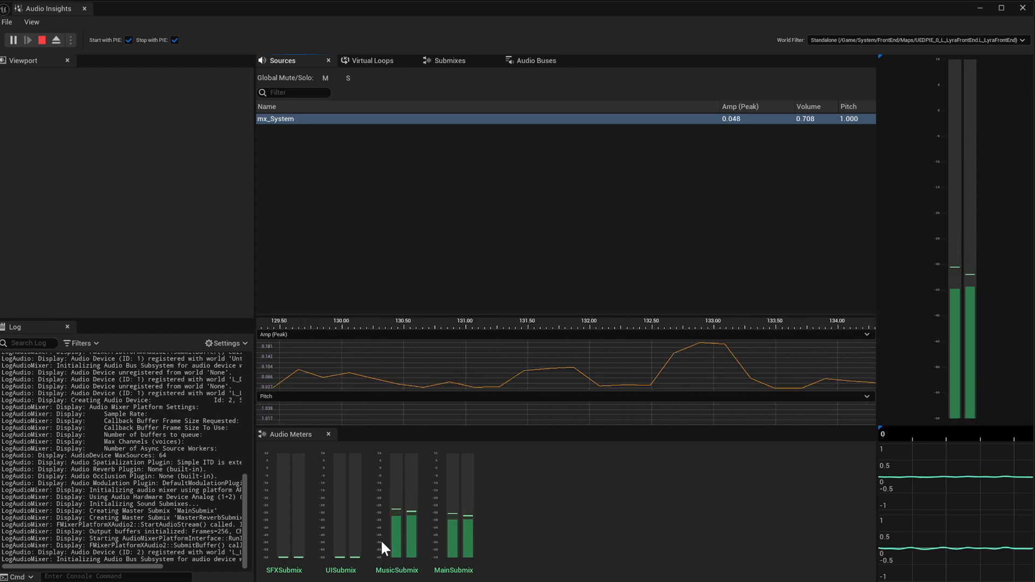
pyautogui.moveTo(432, 461)
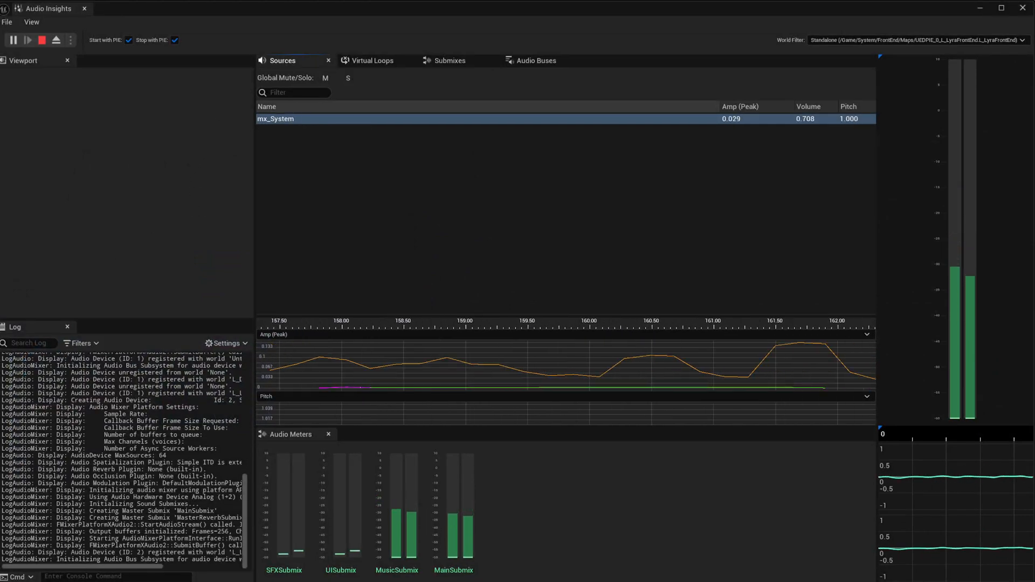
pyautogui.click(293, 92)
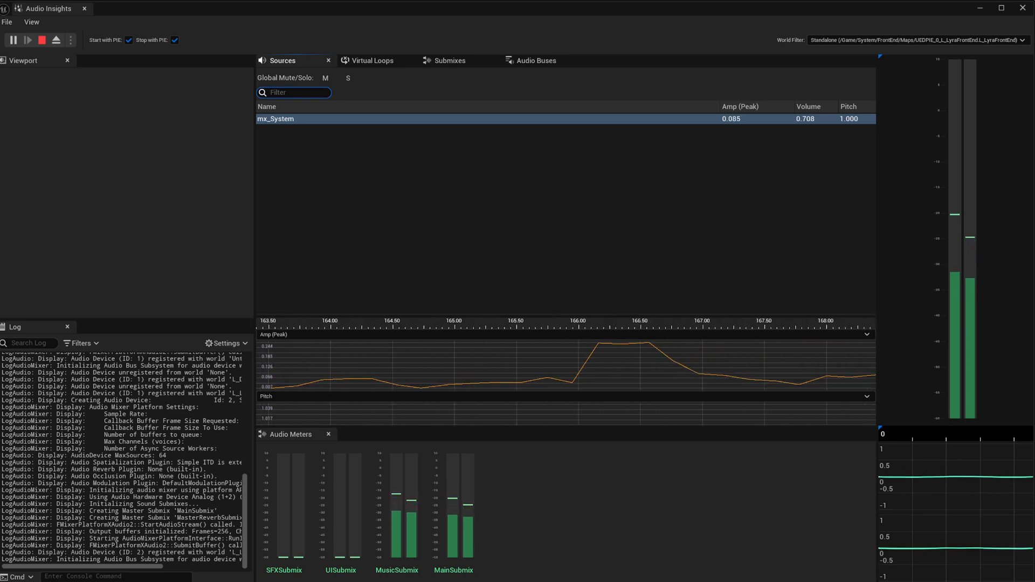
pyautogui.write('UI')
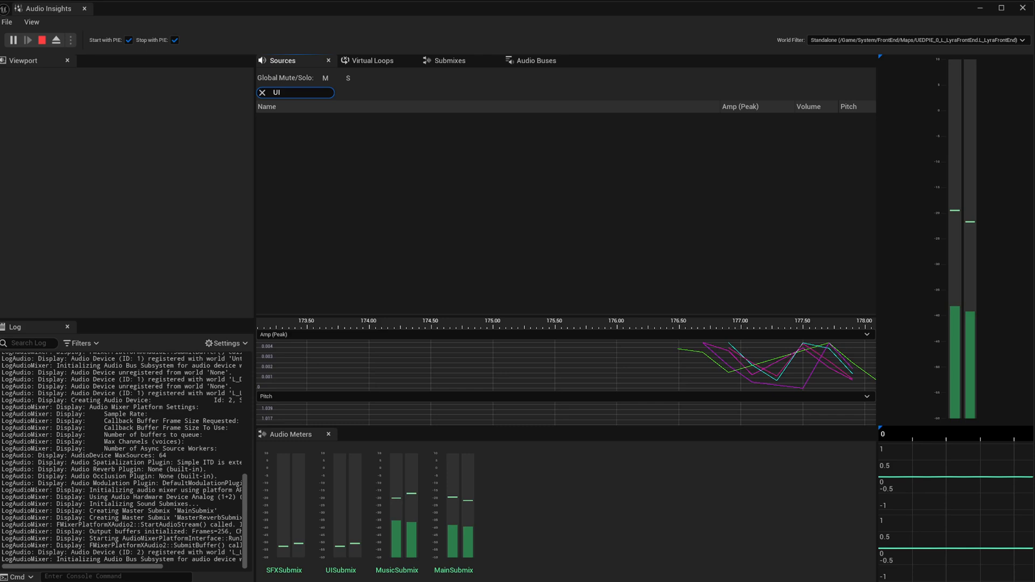
pyautogui.click(348, 78)
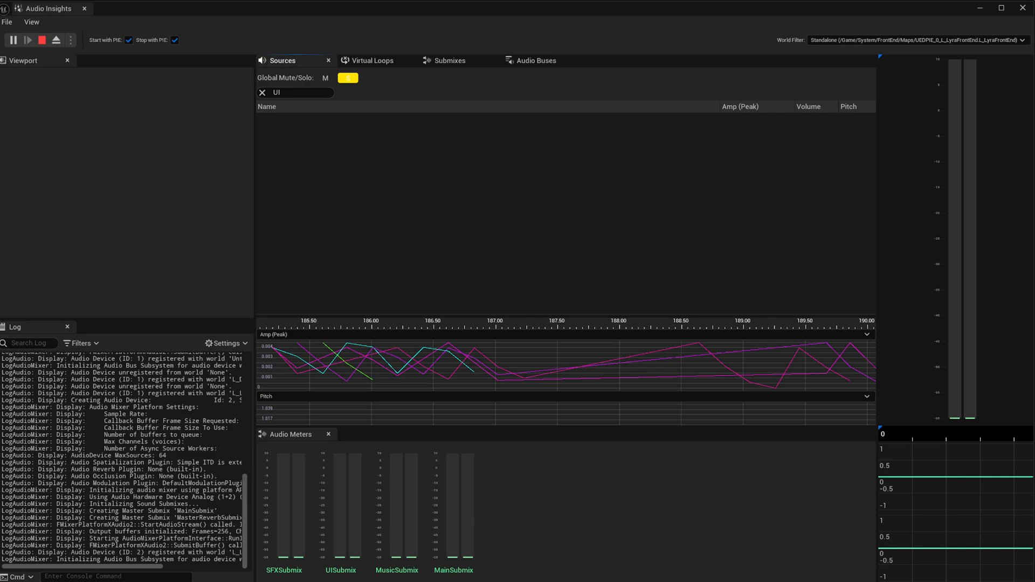
pyautogui.click(348, 78)
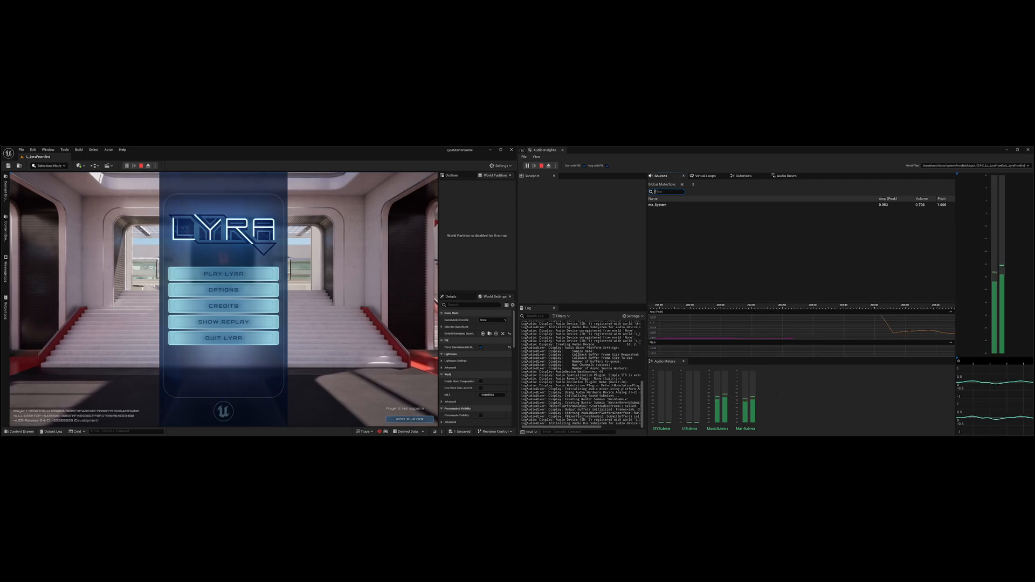
pyautogui.write('UI')
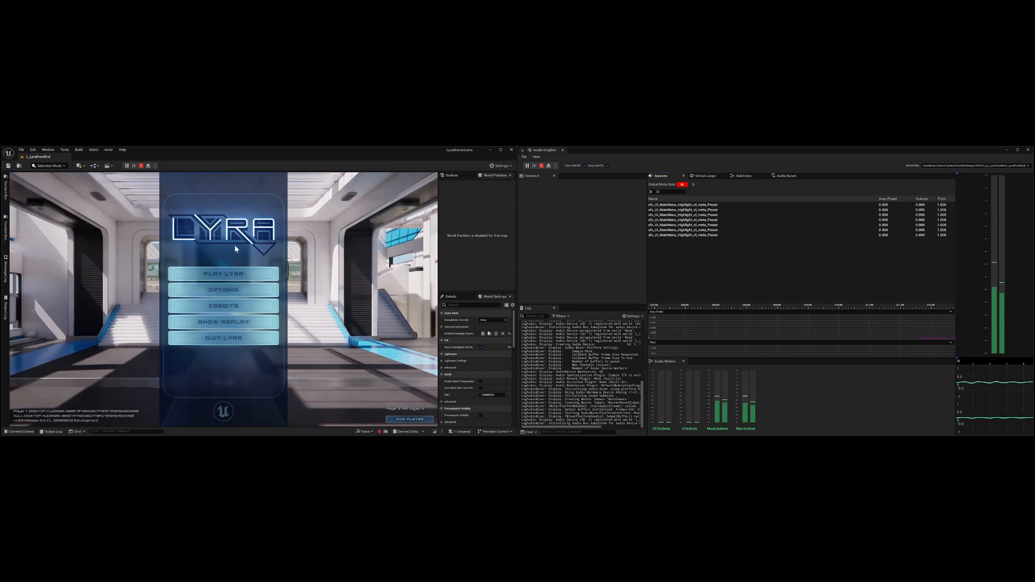
pyautogui.moveTo(223, 305)
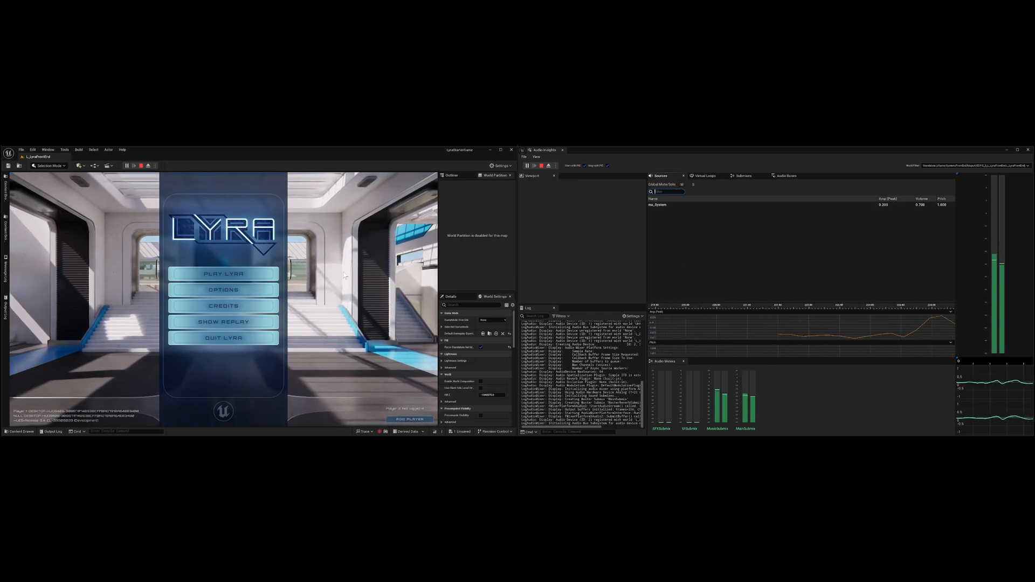
pyautogui.moveTo(224, 272)
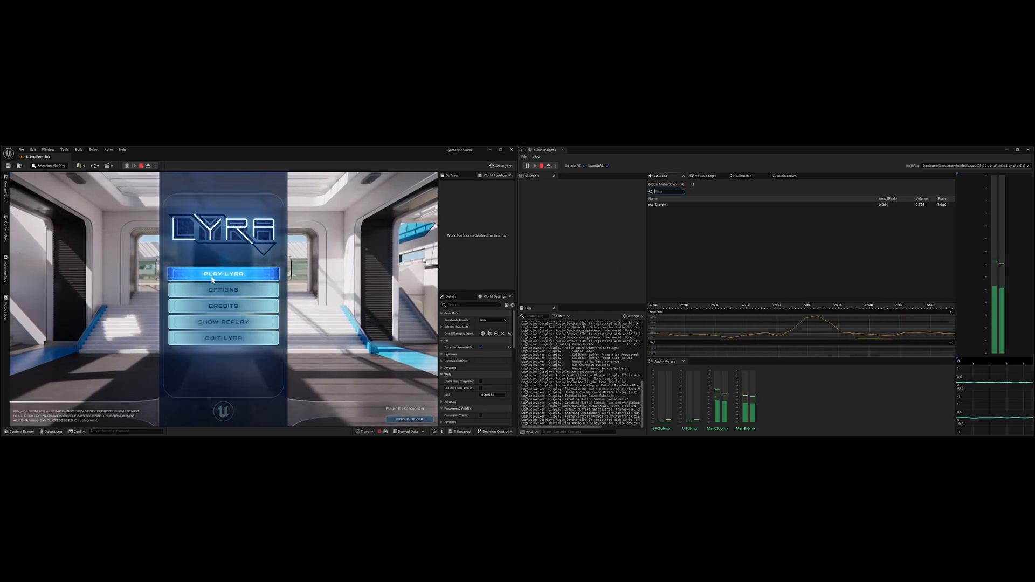
# Launch a Lyra Quickplay match from the front end so gameplay sounds become active sources
pyautogui.click(223, 273)
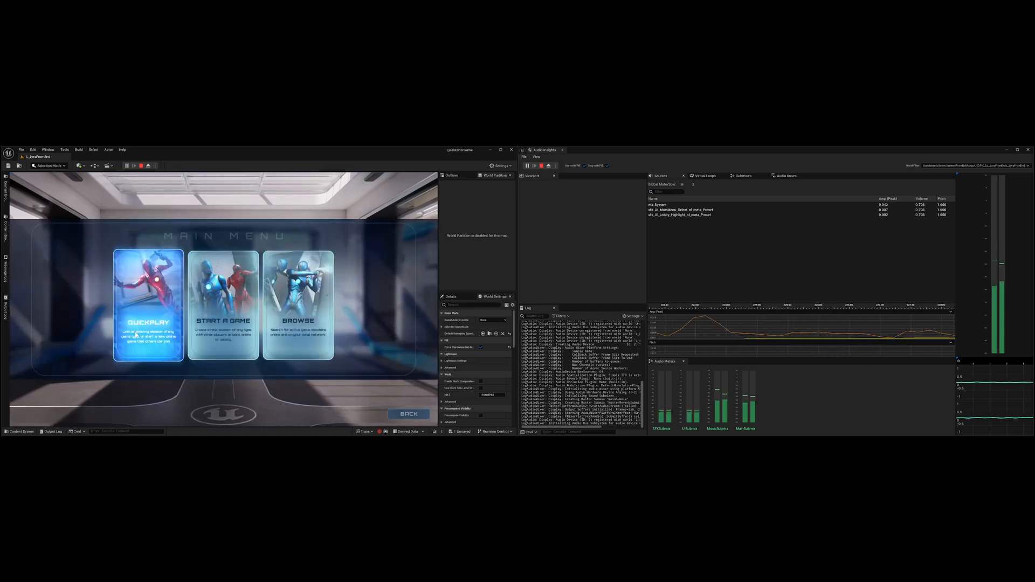
pyautogui.click(148, 302)
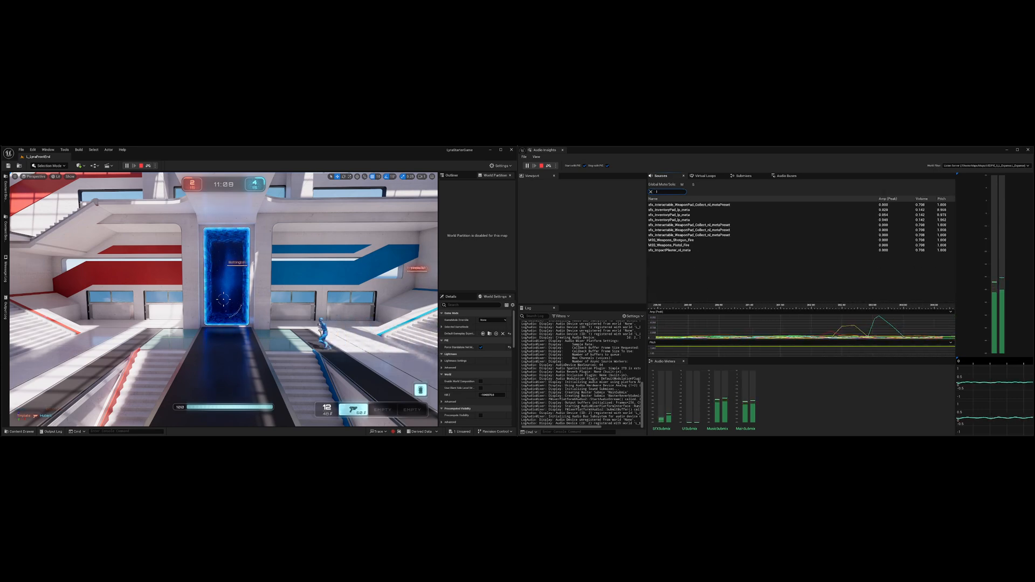
# Filter the Sources list with 'InventoryPa' so only the InventoryPad loop remains
pyautogui.write('InventoryPad')
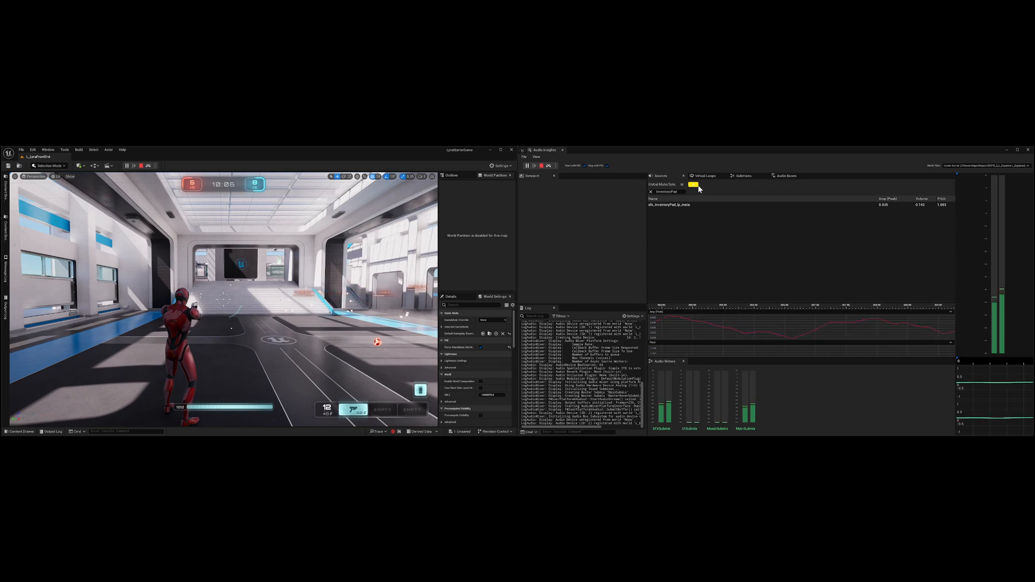
# Enable Global Solo so only the filtered InventoryPad sound is heard in the match
pyautogui.click(704, 175)
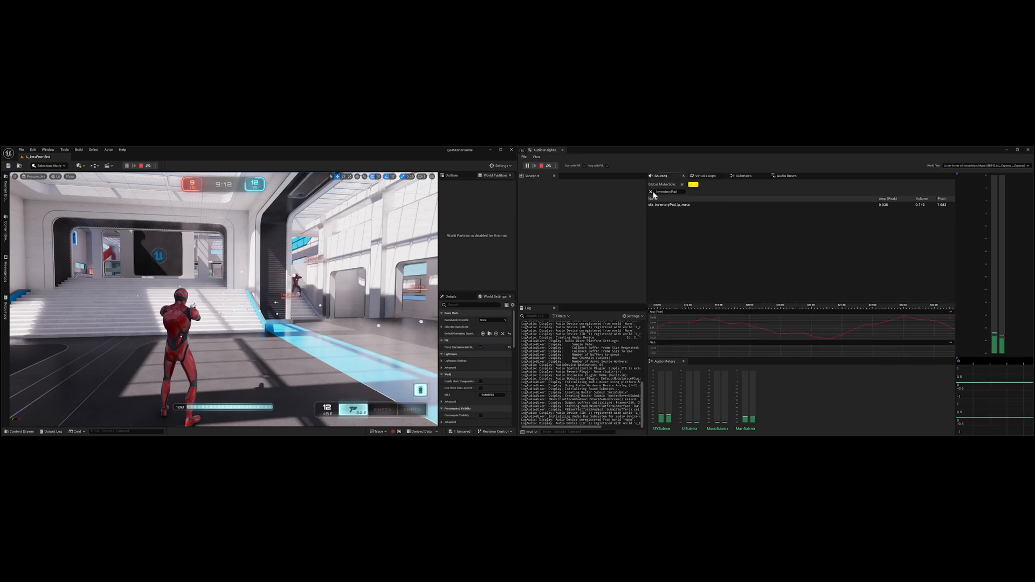
# Clear the InventoryPad filter from the Sources list before searching for pistol sounds
pyautogui.click(650, 192)
pyautogui.write('Pistol')
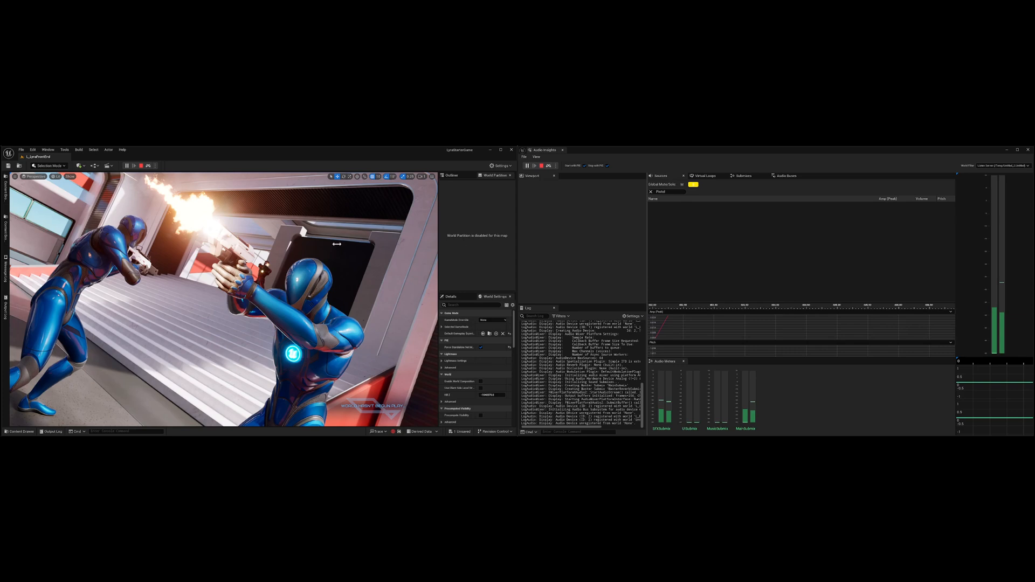
pyautogui.moveTo(1029, 214)
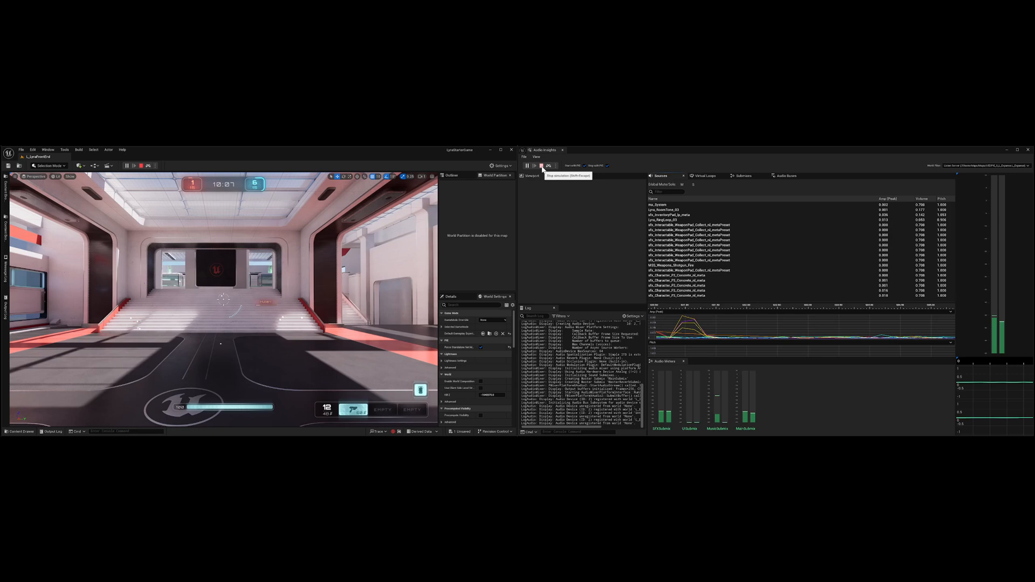
# Stop the Play In Editor session, leaving Audio Insights with no active sources
pyautogui.click(542, 166)
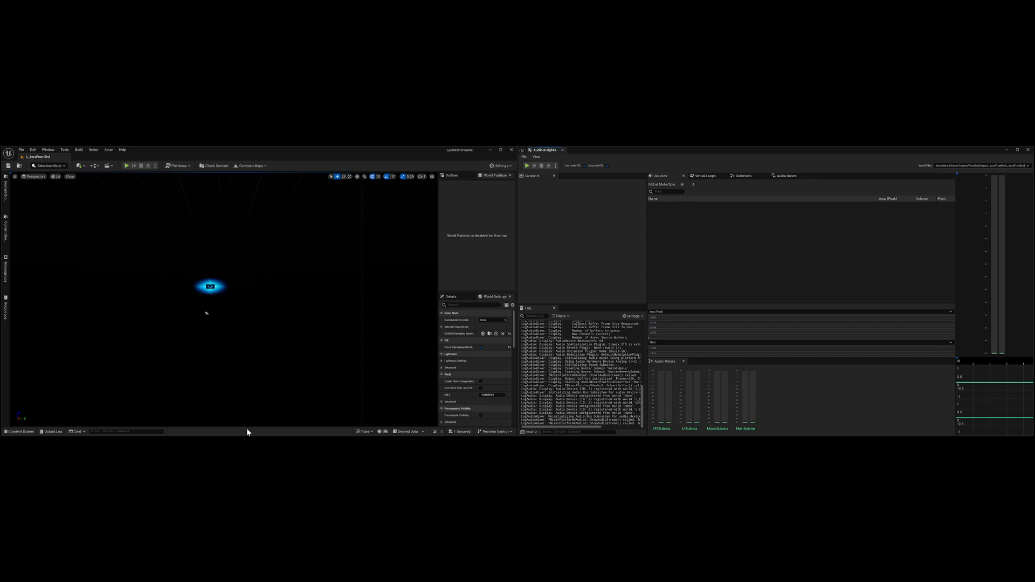
pyautogui.moveTo(247, 432)
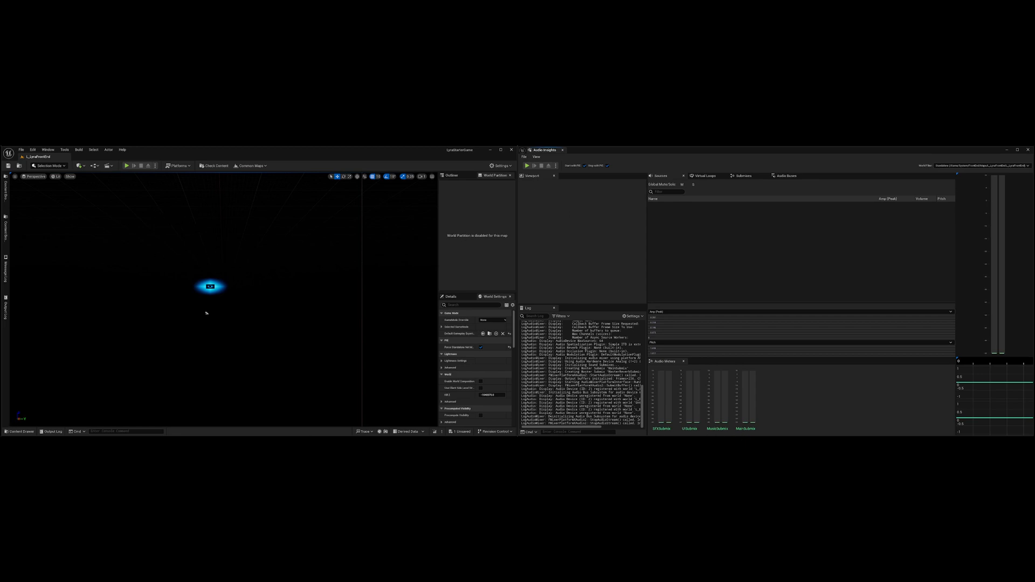